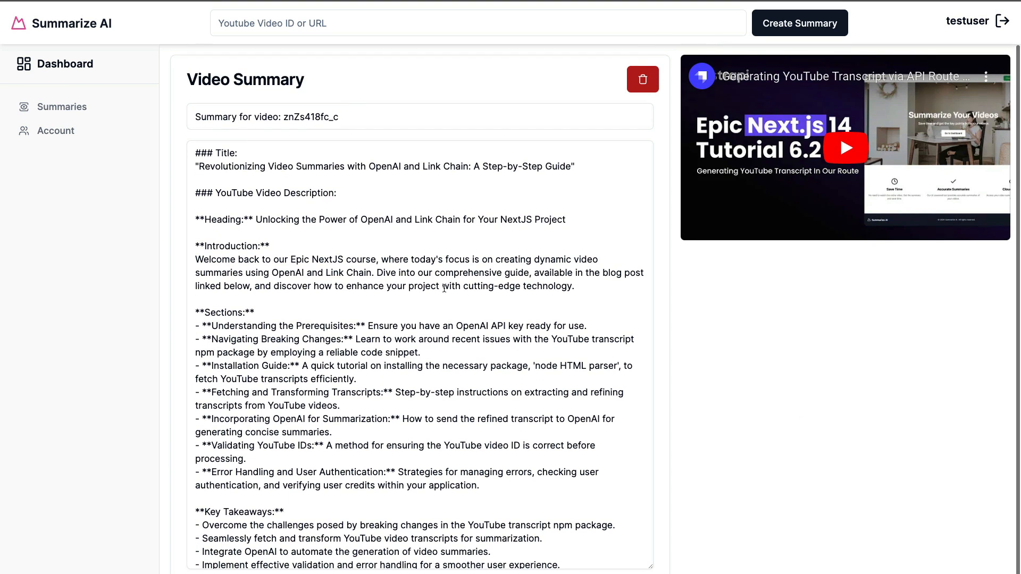
- Sign out of the current Summarize AI account via the header logout icon
click(62, 107)
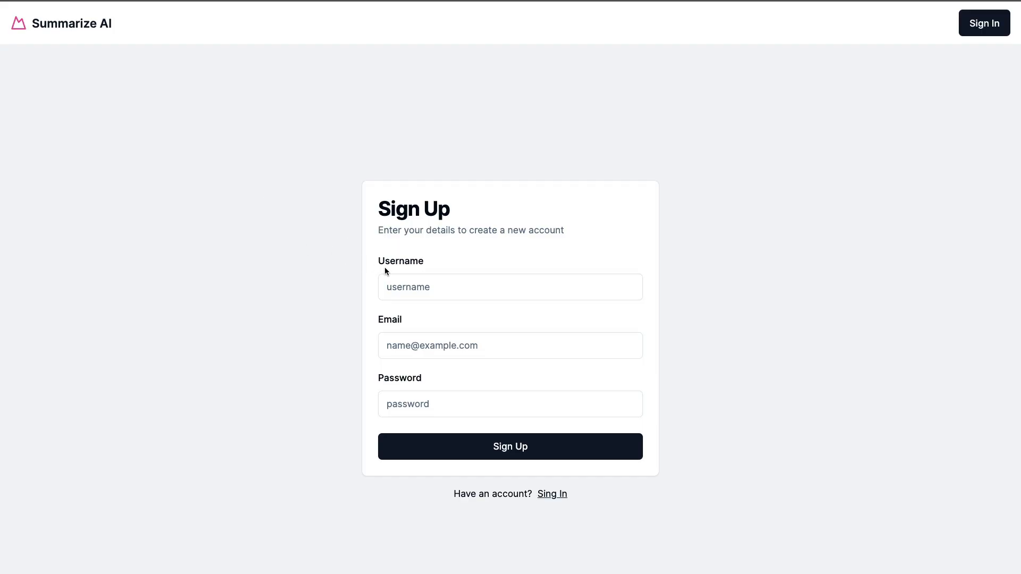
- Fill the sign-up form for a second user ('other') and submit it
text(otheruser)
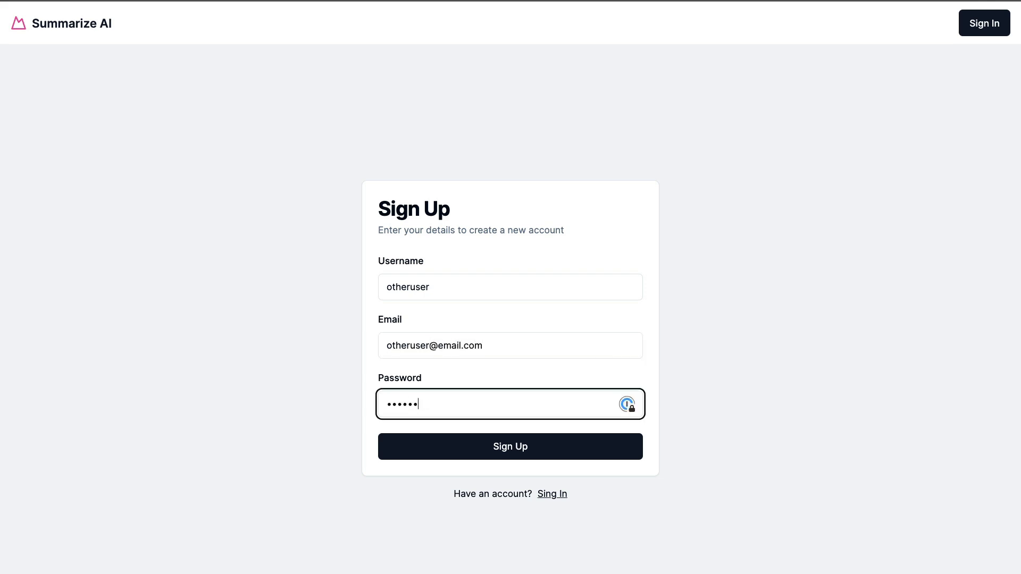
click(510, 446)
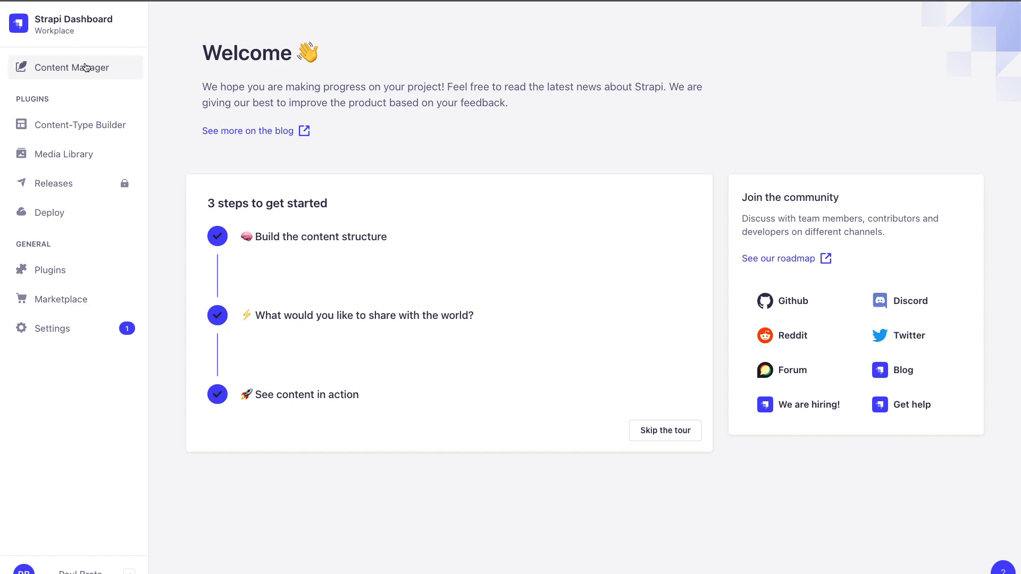
- Open the znZs418fc_c summary entry in Content Manager and confirm its user relation is still testuser
click(72, 67)
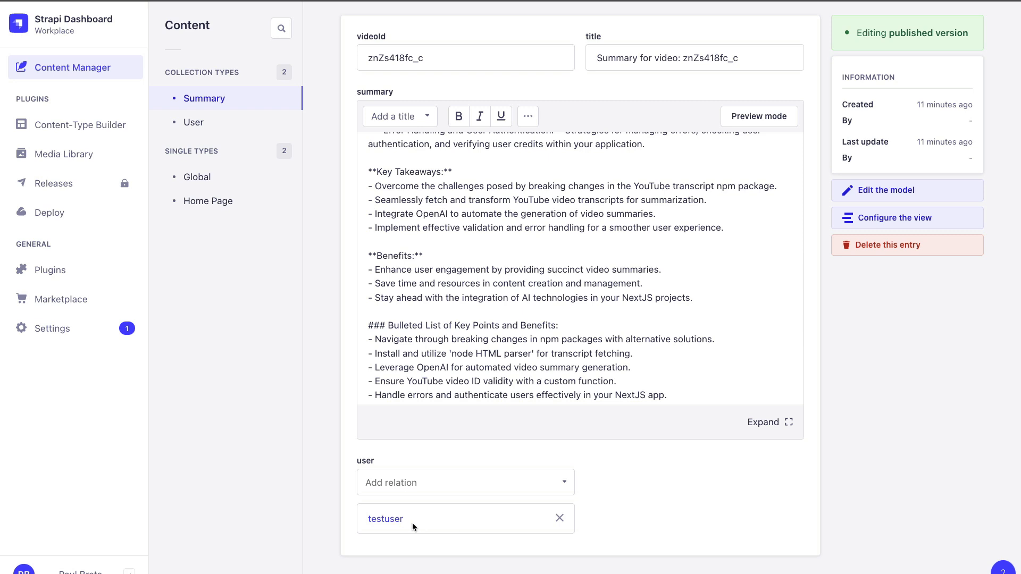
click(465, 481)
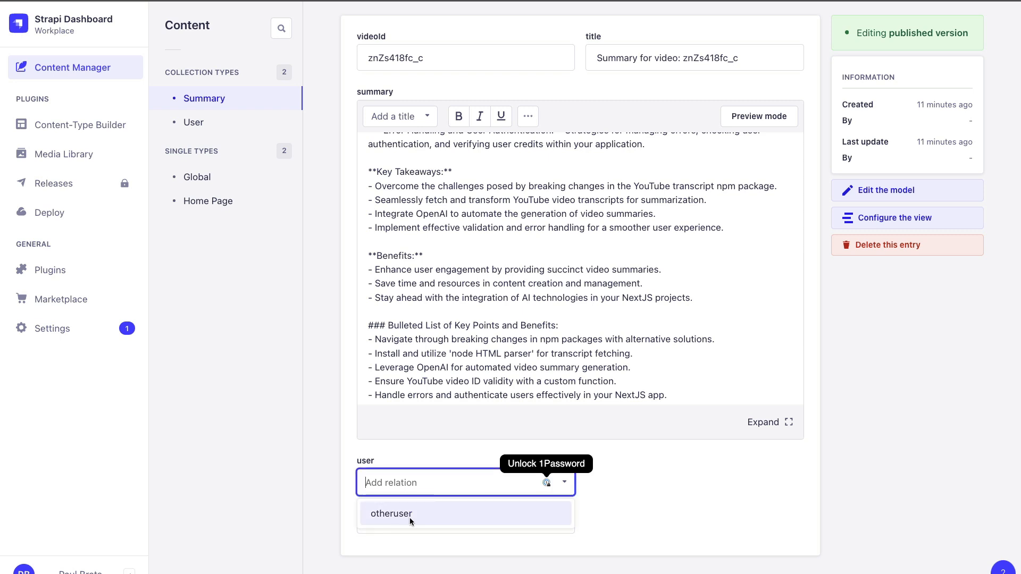
click(389, 514)
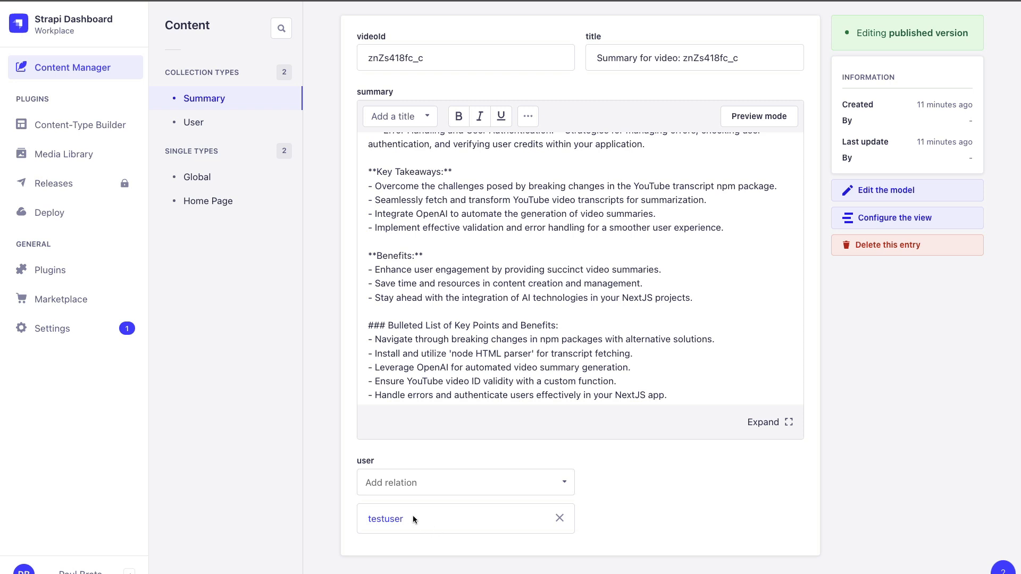
mouse_move(446, 519)
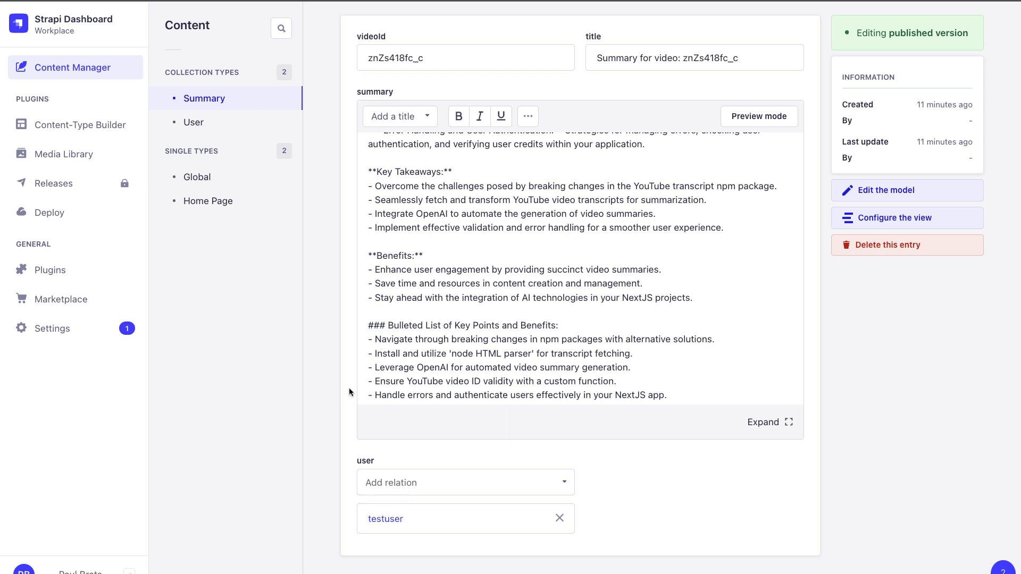
mouse_move(270, 327)
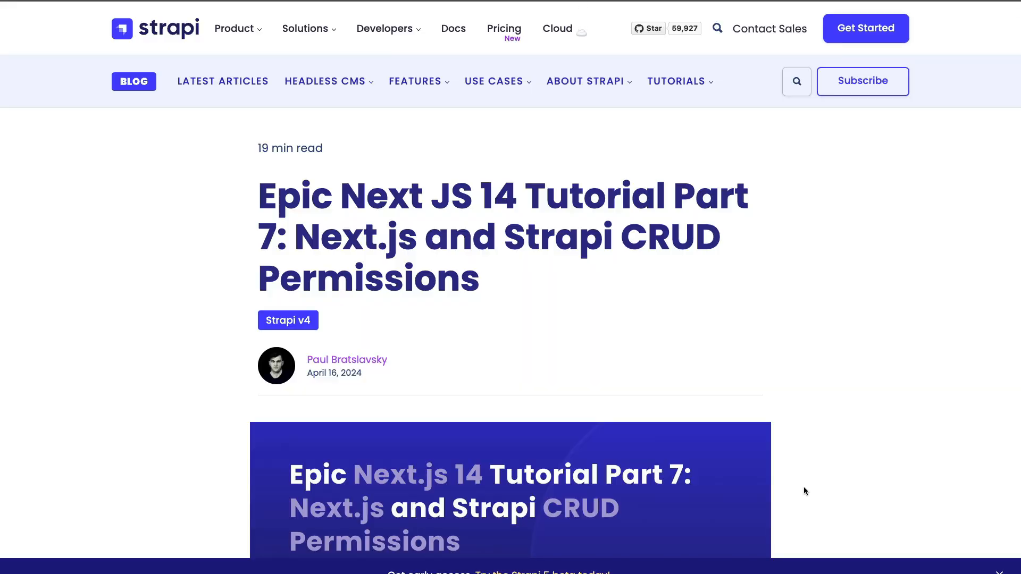
mouse_move(820, 491)
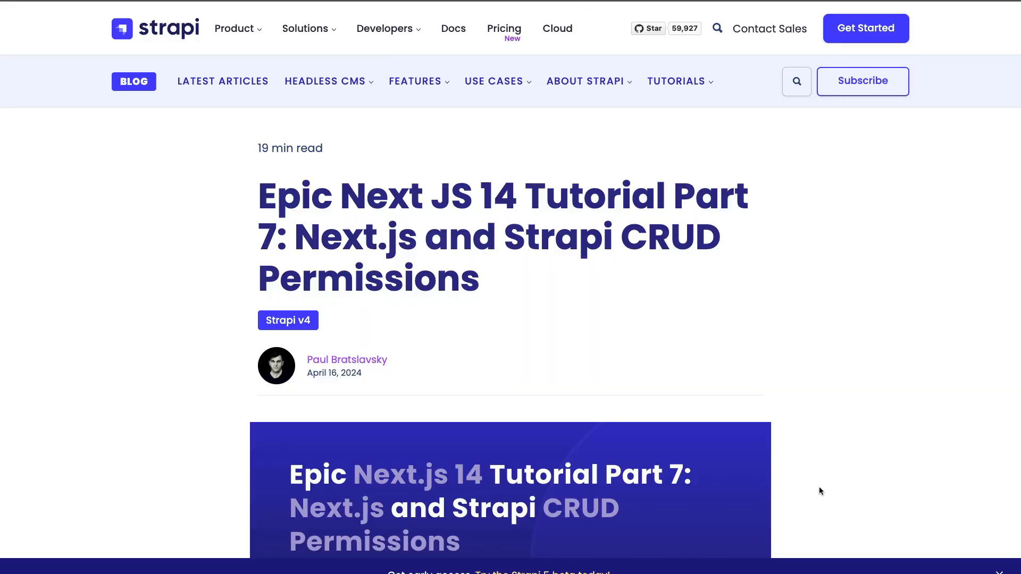
- Scroll the CRUD permissions tutorial to the Understanding Route Middleware section
scroll(down, 3)
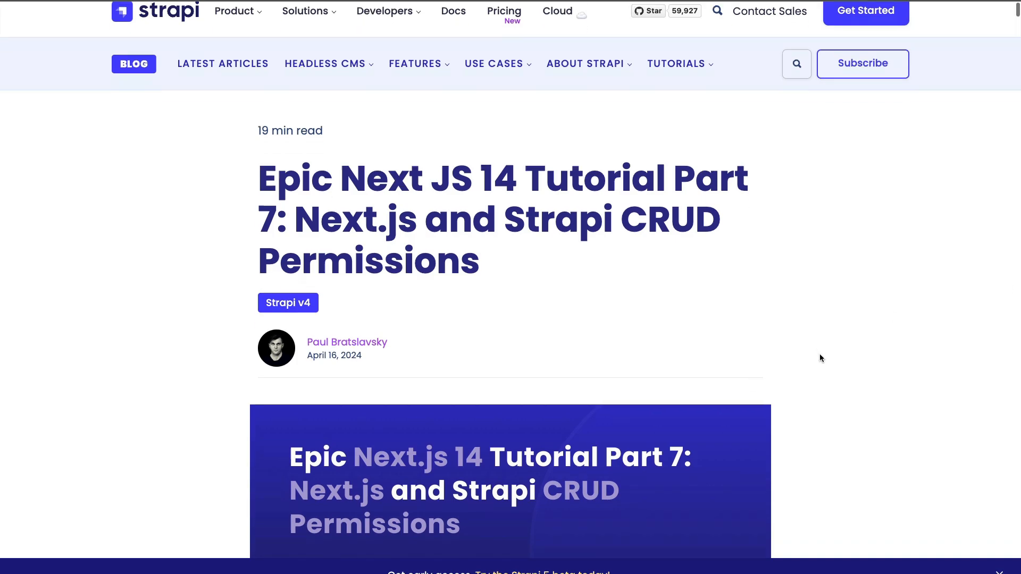
scroll(down, 3)
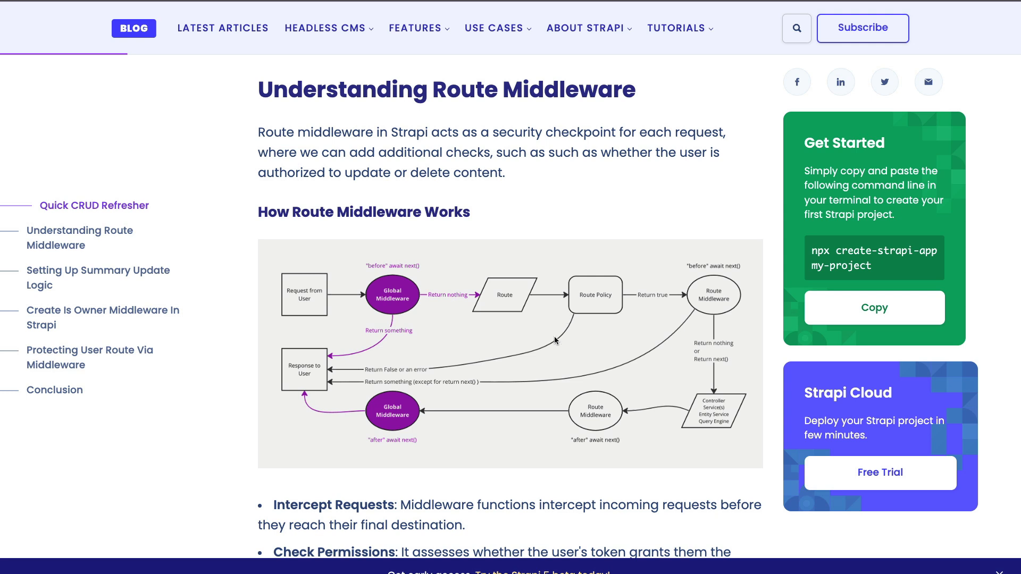
mouse_move(533, 359)
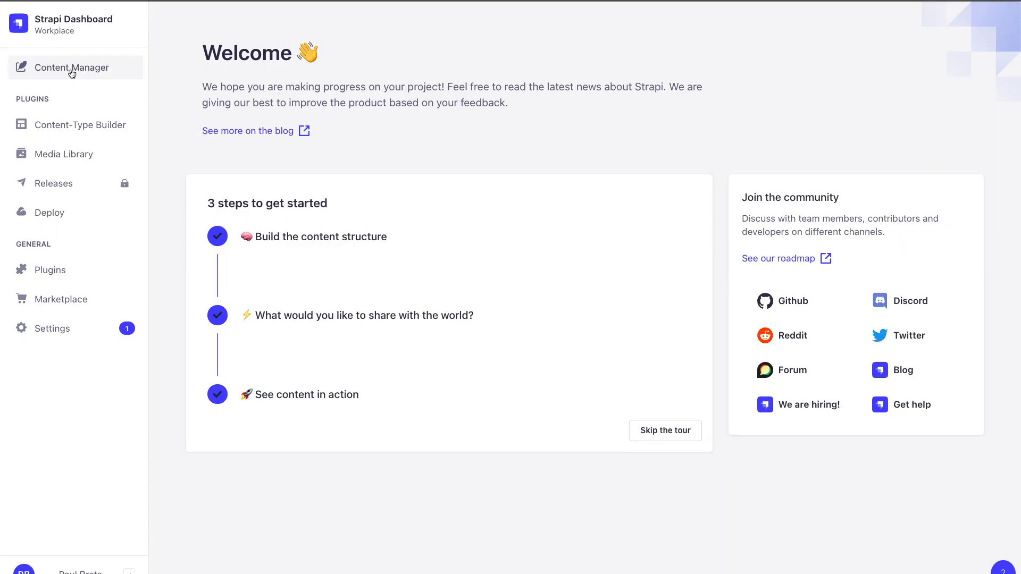
- Recheck the video summary entry, then go to the admin Settings
click(73, 67)
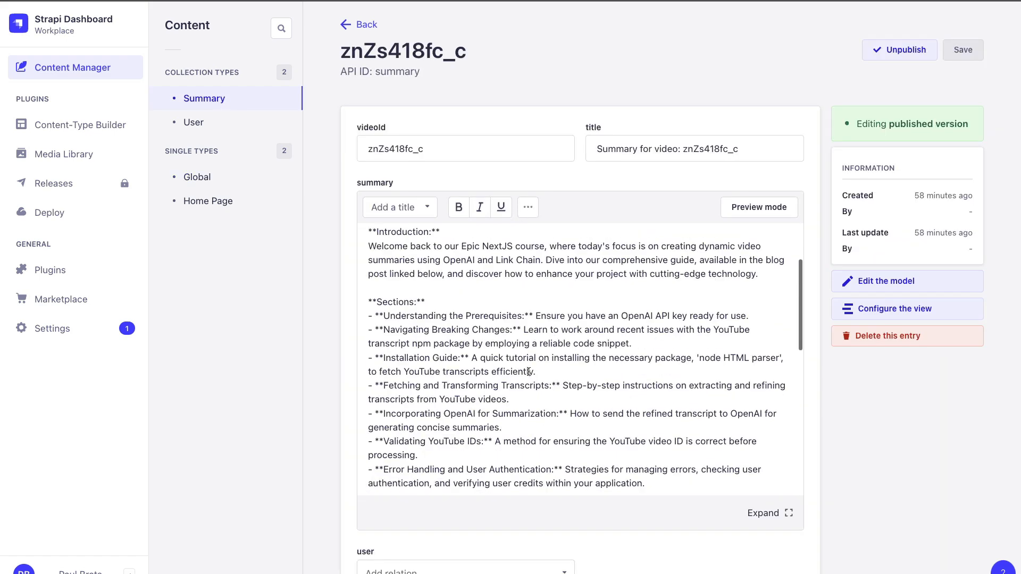
scroll(down, 3)
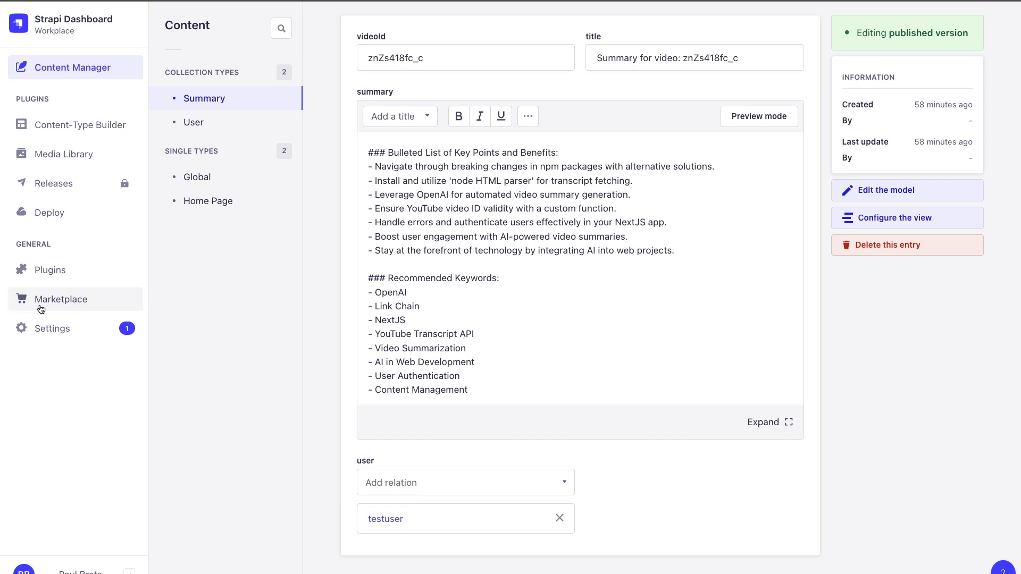
click(52, 328)
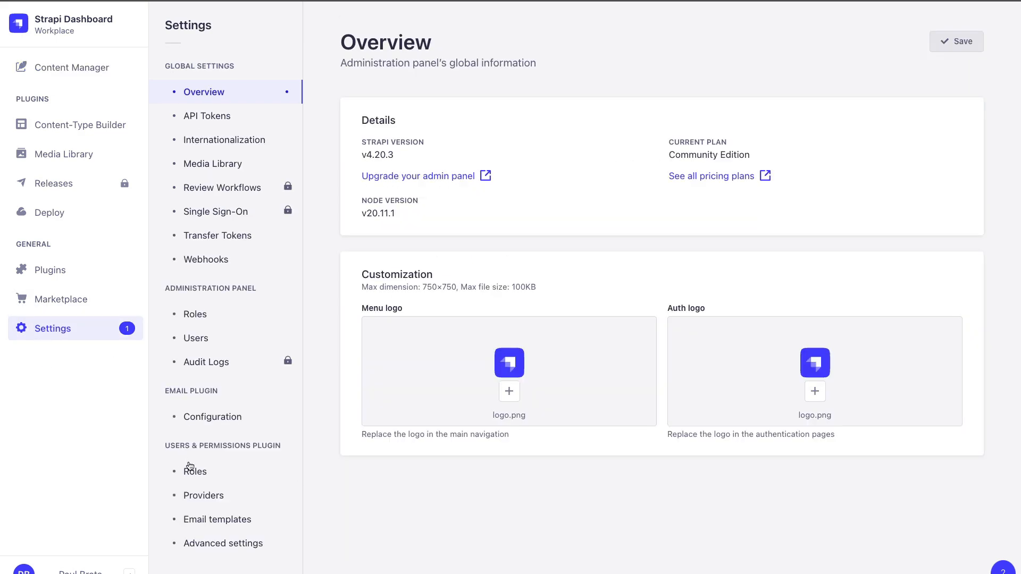
- Expand the Authenticated role's Summary permissions showing create, delete, find, findOne and update enabled
click(195, 471)
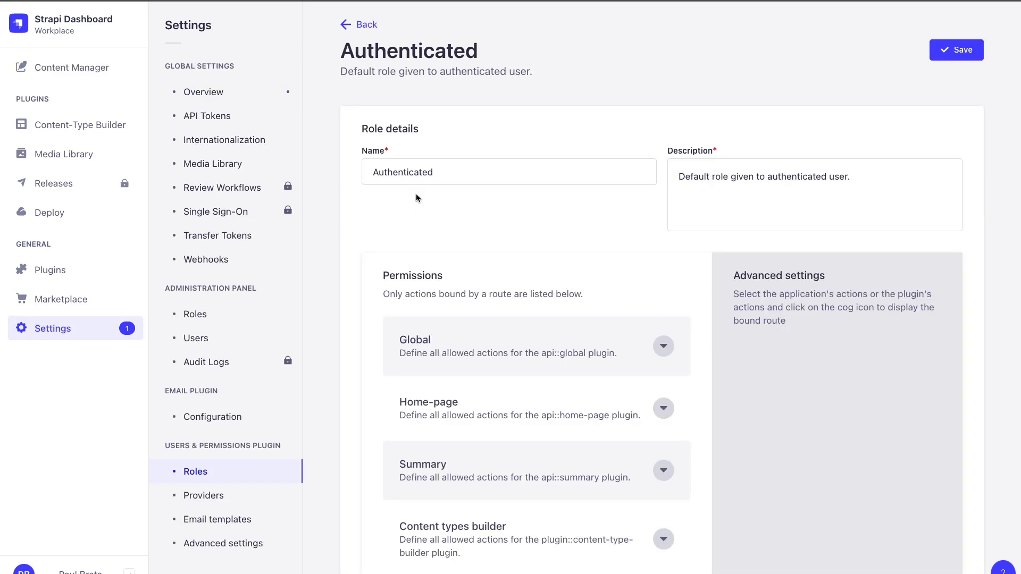
scroll(down, 3)
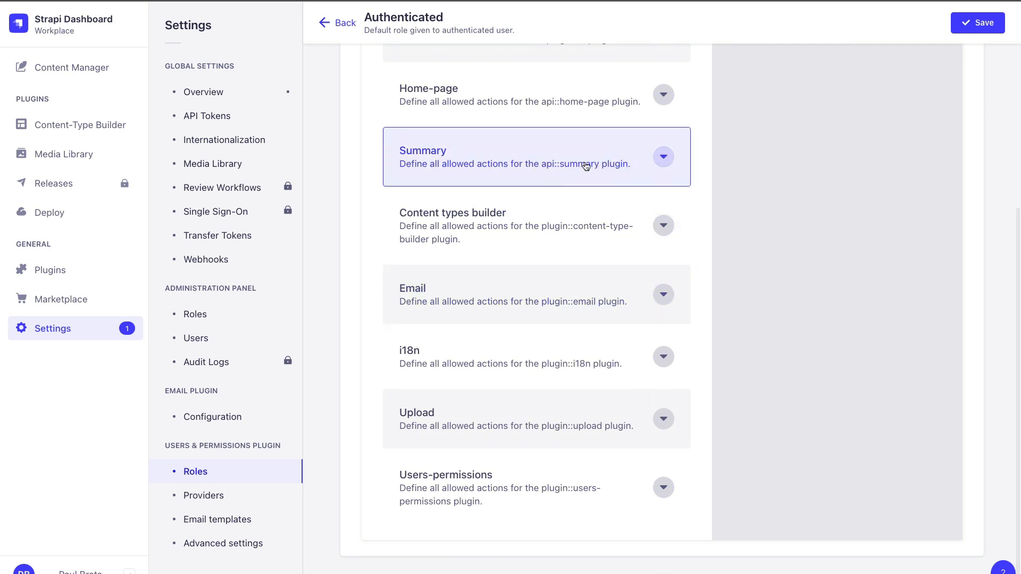
click(664, 156)
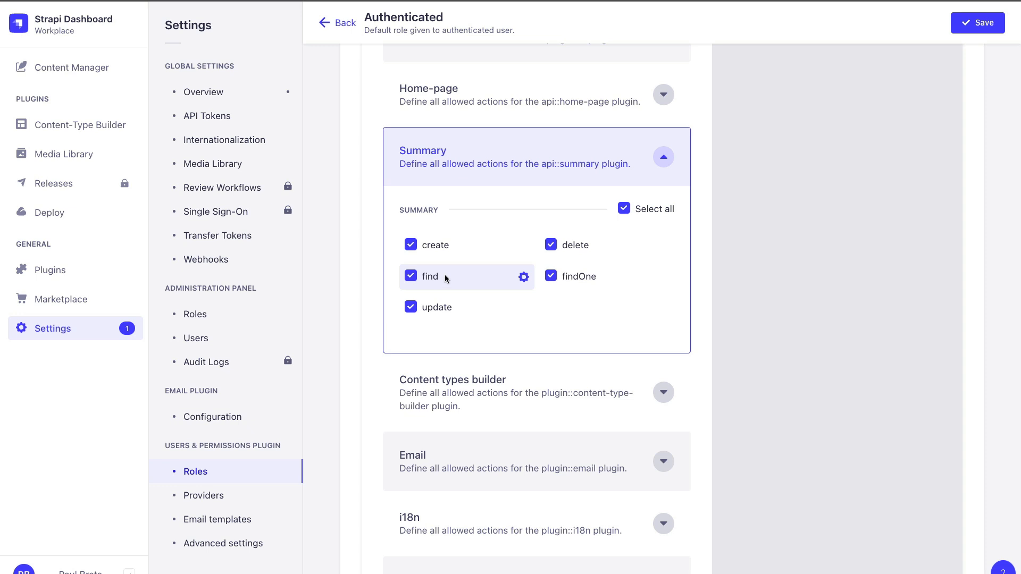
mouse_move(468, 278)
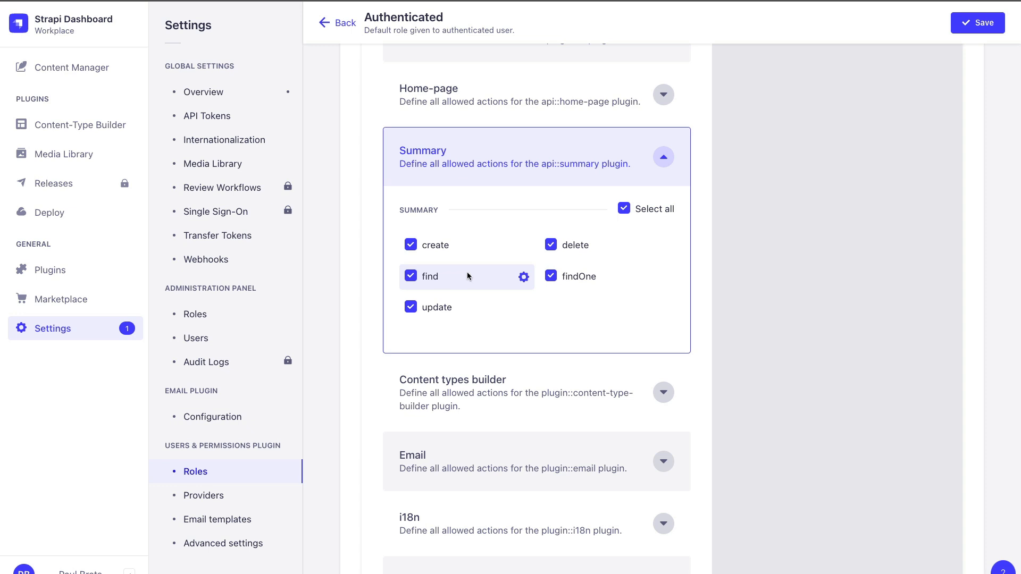
mouse_move(463, 281)
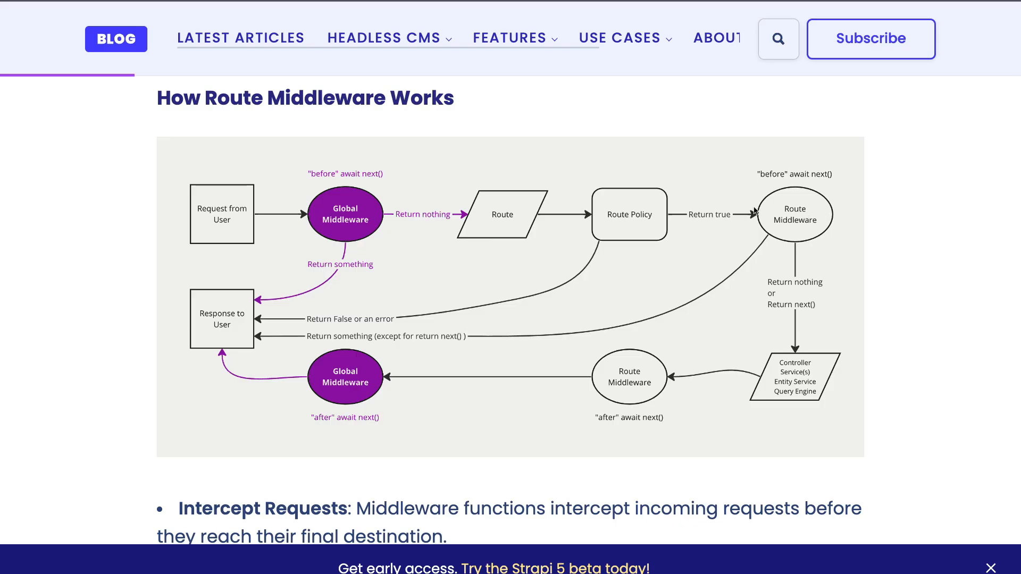
mouse_move(810, 376)
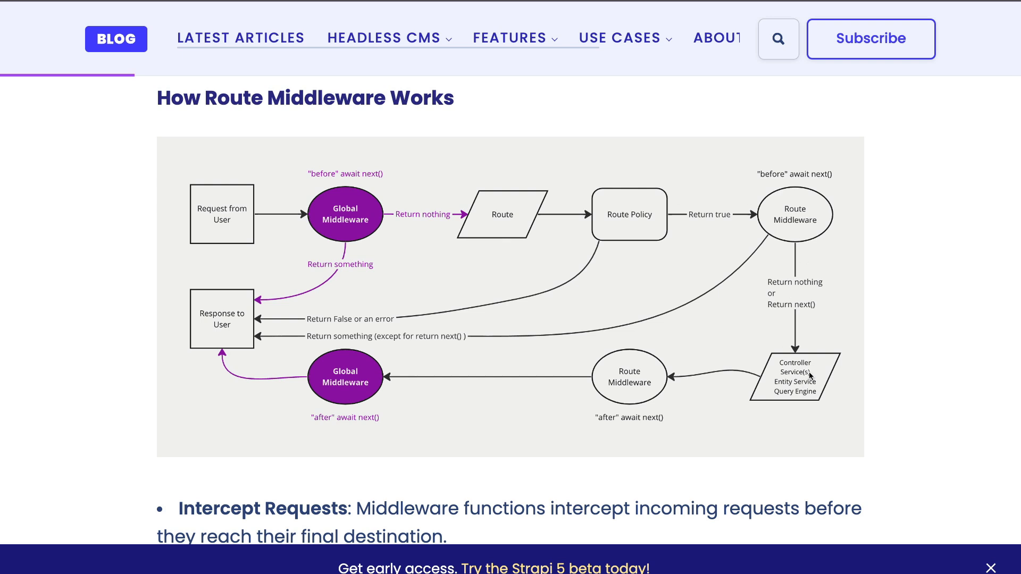
mouse_move(792, 380)
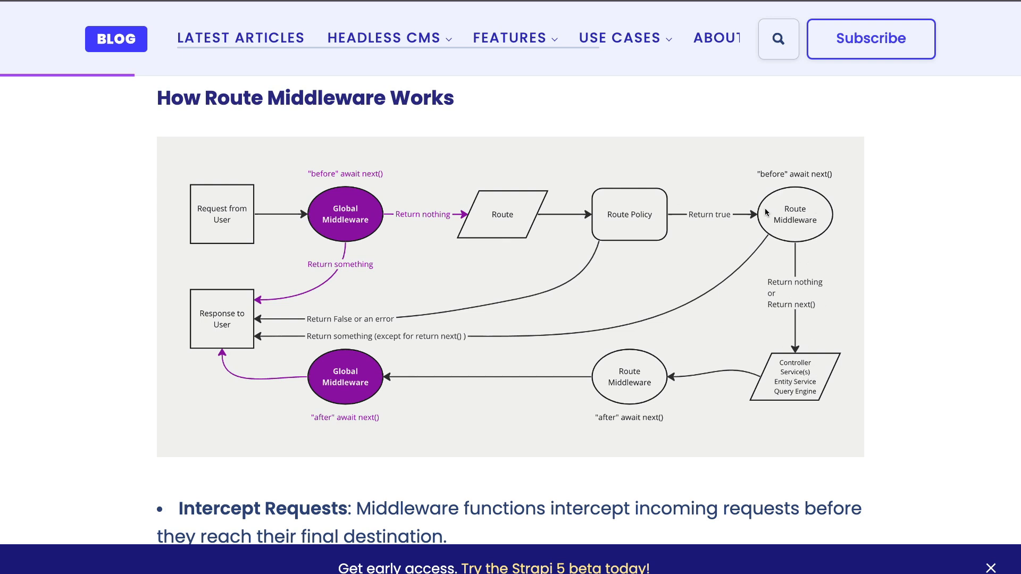
mouse_move(786, 222)
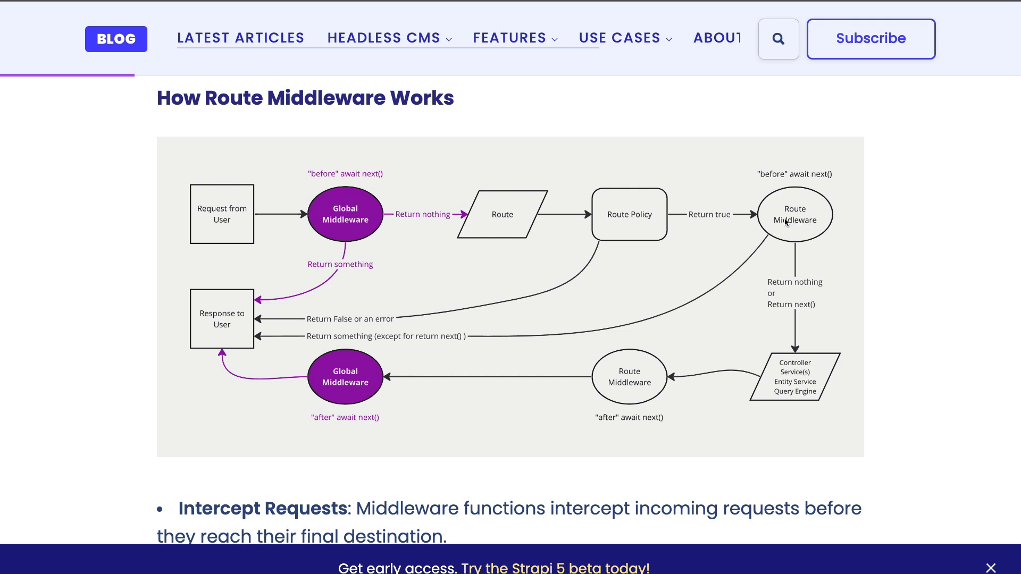
mouse_move(781, 223)
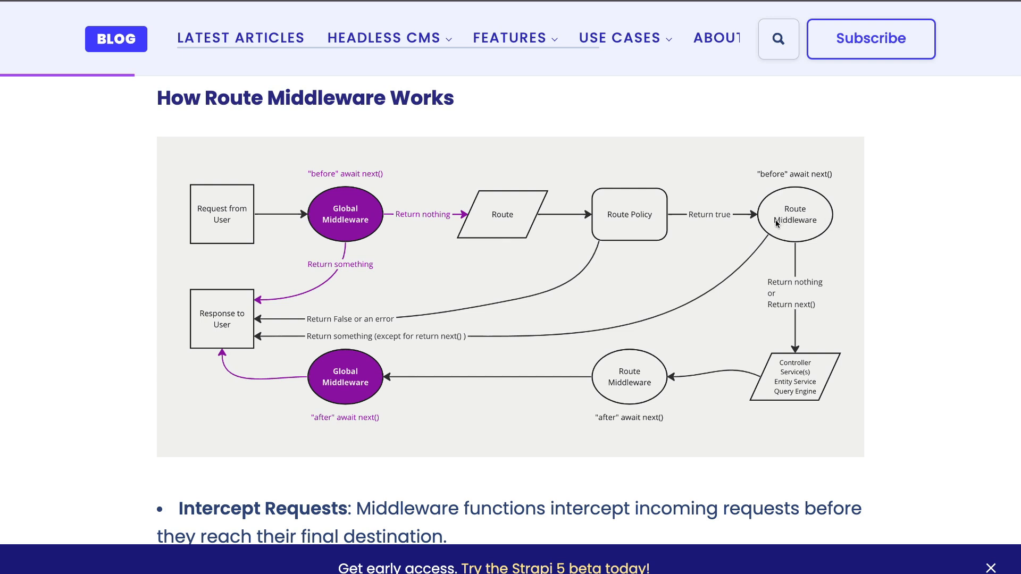
mouse_move(787, 232)
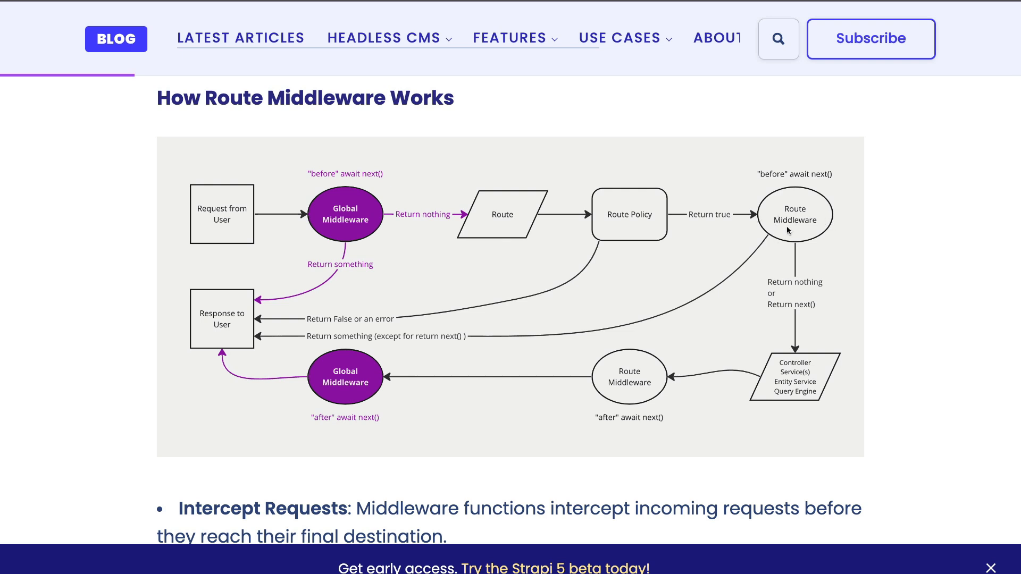
mouse_move(789, 246)
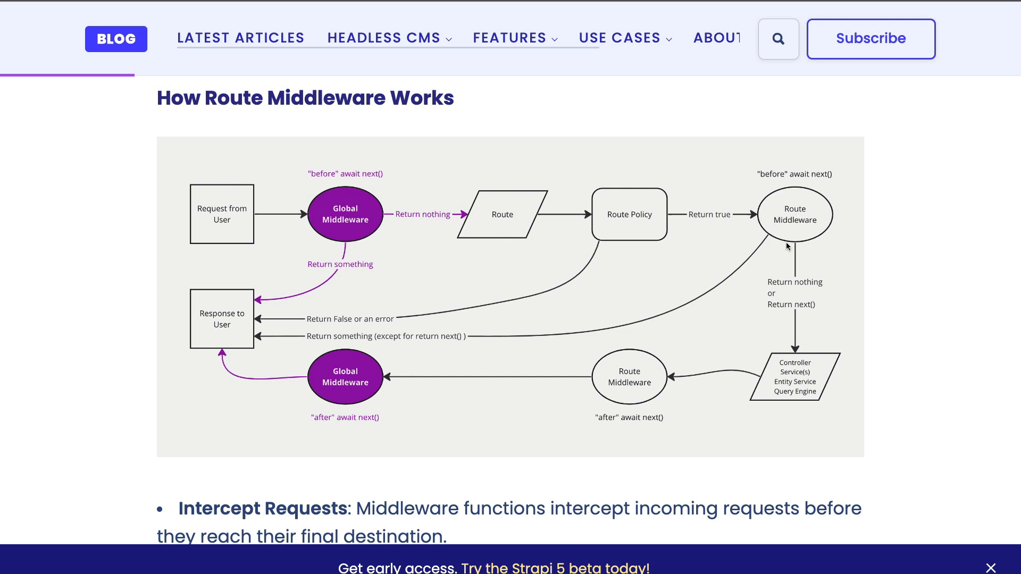
mouse_move(785, 257)
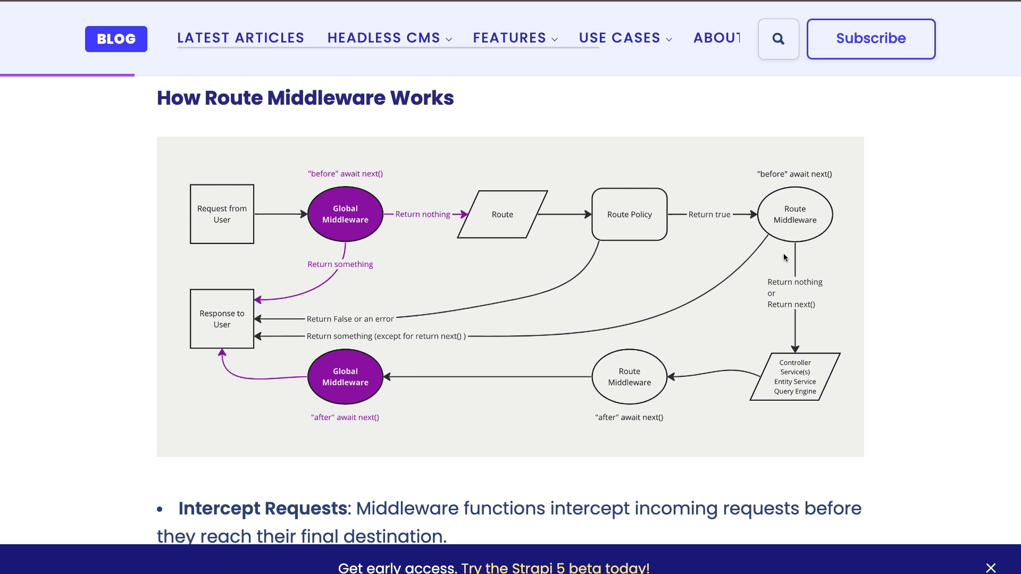
mouse_move(792, 261)
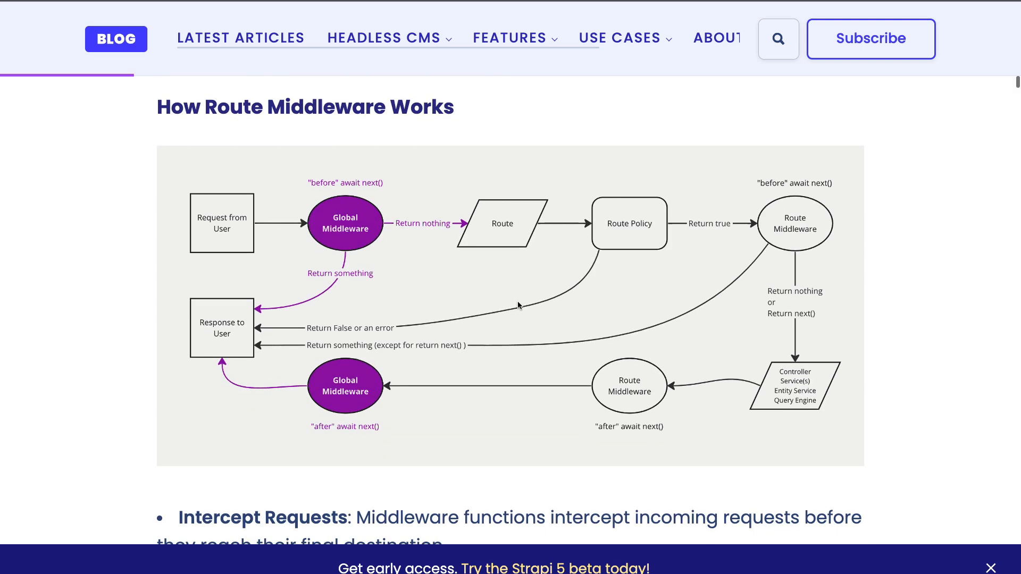
- Scroll the tutorial to the Setting Up Summary Update Logic section with SummaryCardForm.tsx starter code
scroll(down, 3)
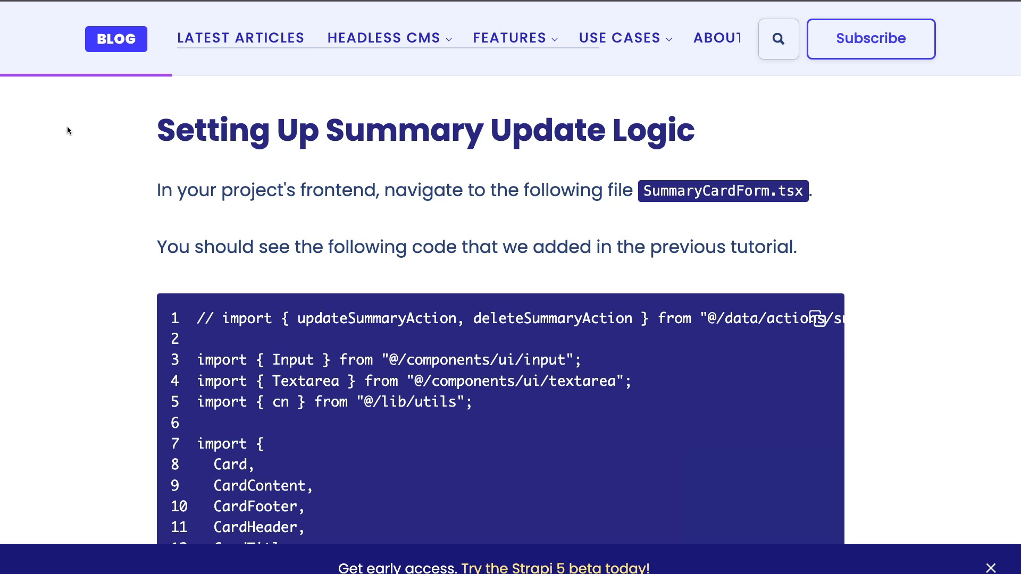
mouse_move(665, 171)
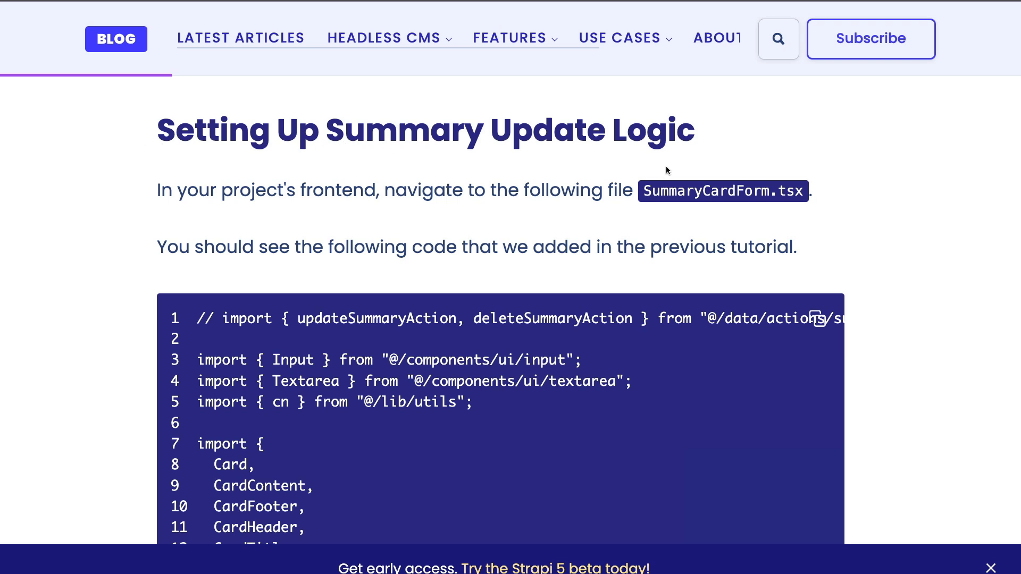
mouse_move(674, 177)
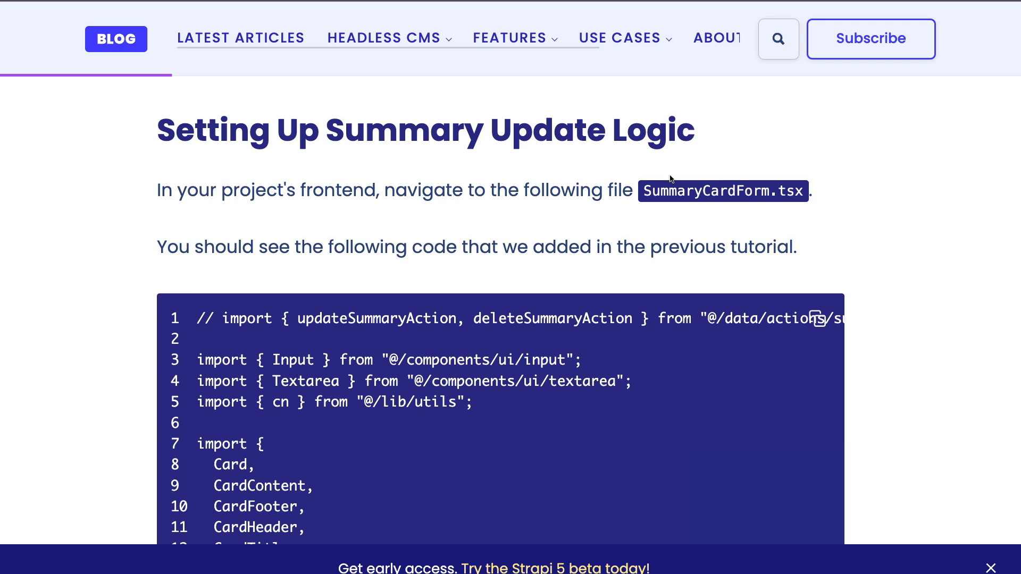
mouse_move(610, 261)
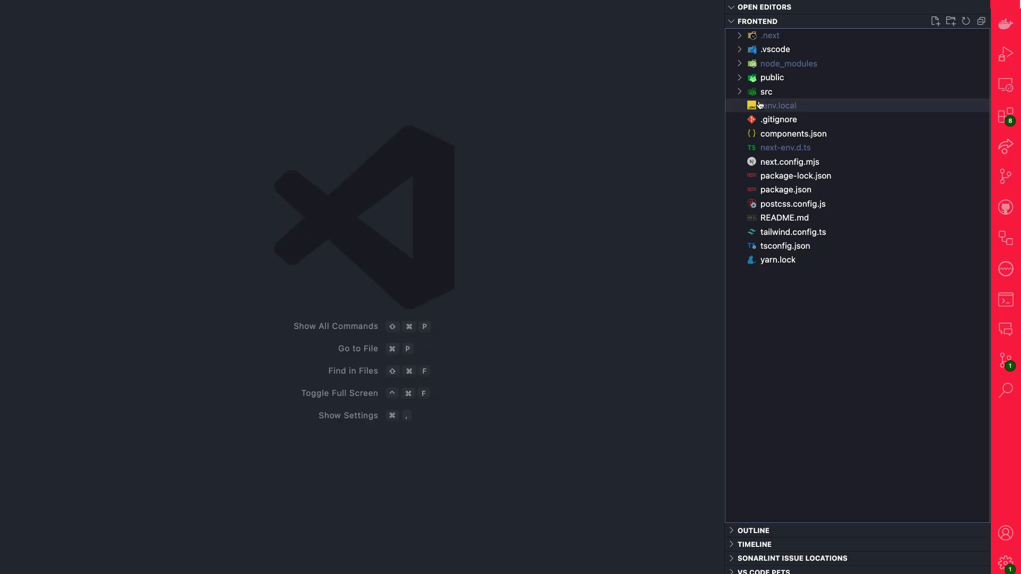
- Expand src > components > forms, open SummaryCardForm.tsx, and browse then collapse the data folder
click(766, 91)
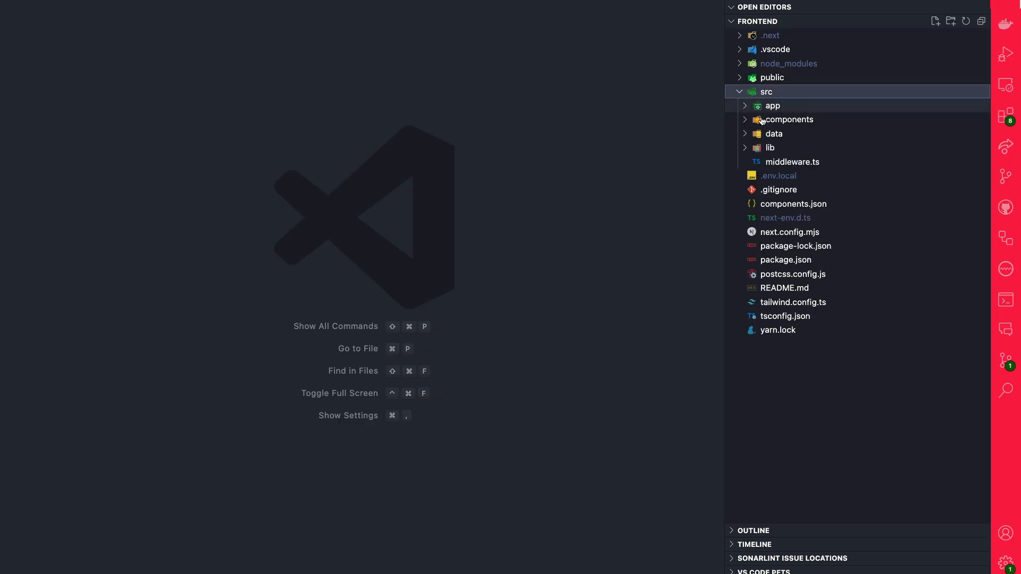
click(787, 119)
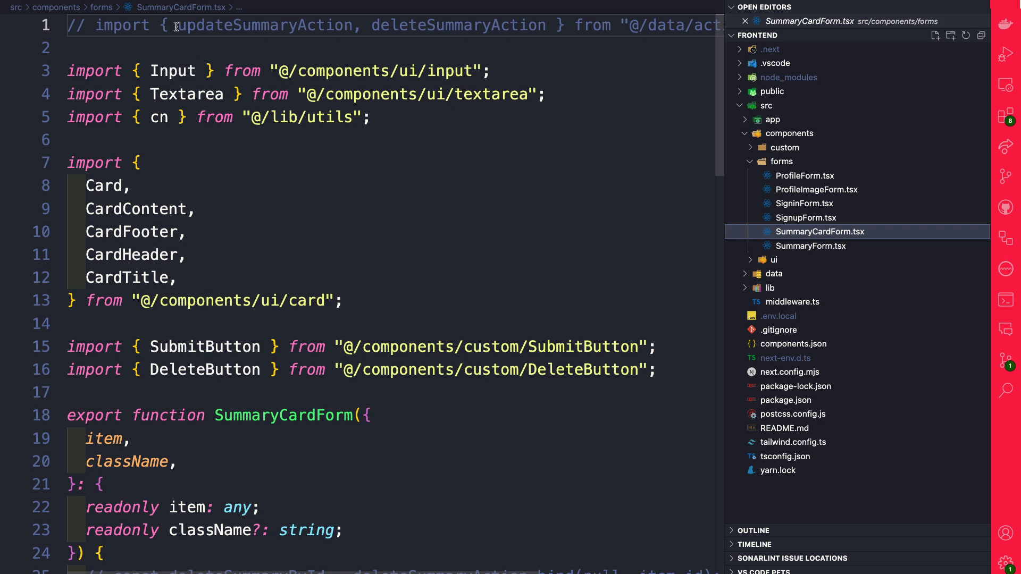
double_click(259, 25)
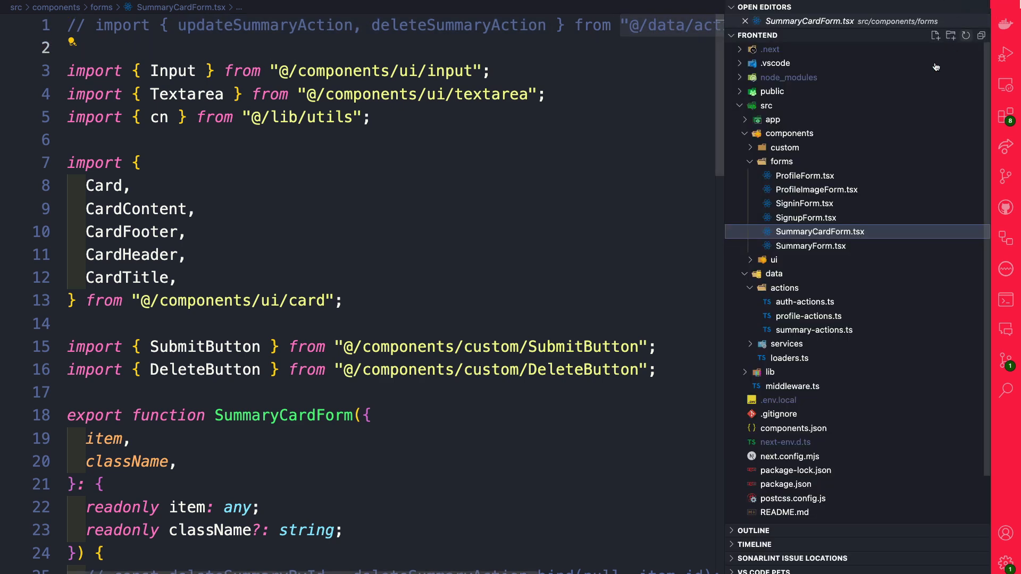
click(774, 273)
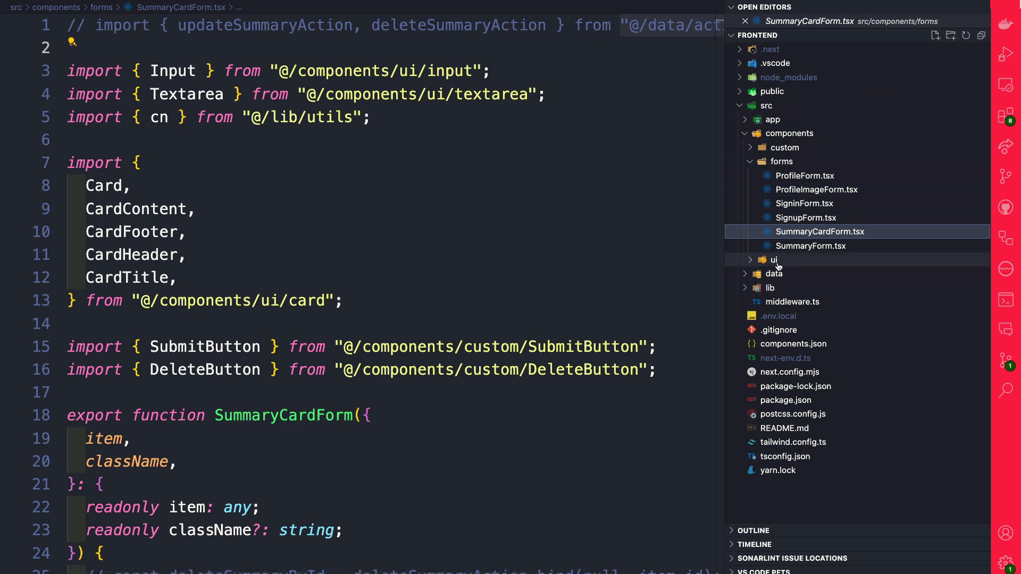
click(774, 274)
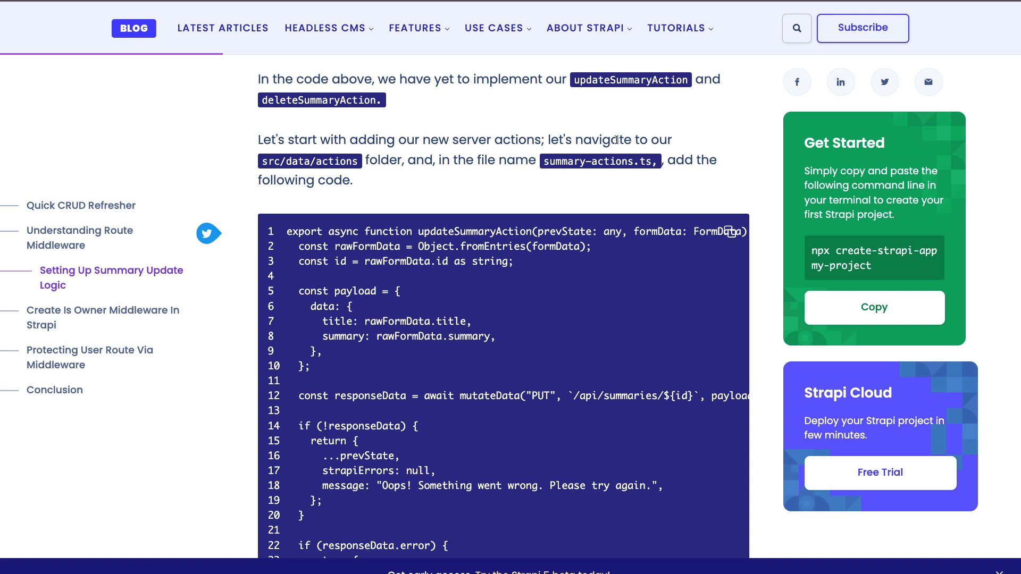
mouse_move(533, 174)
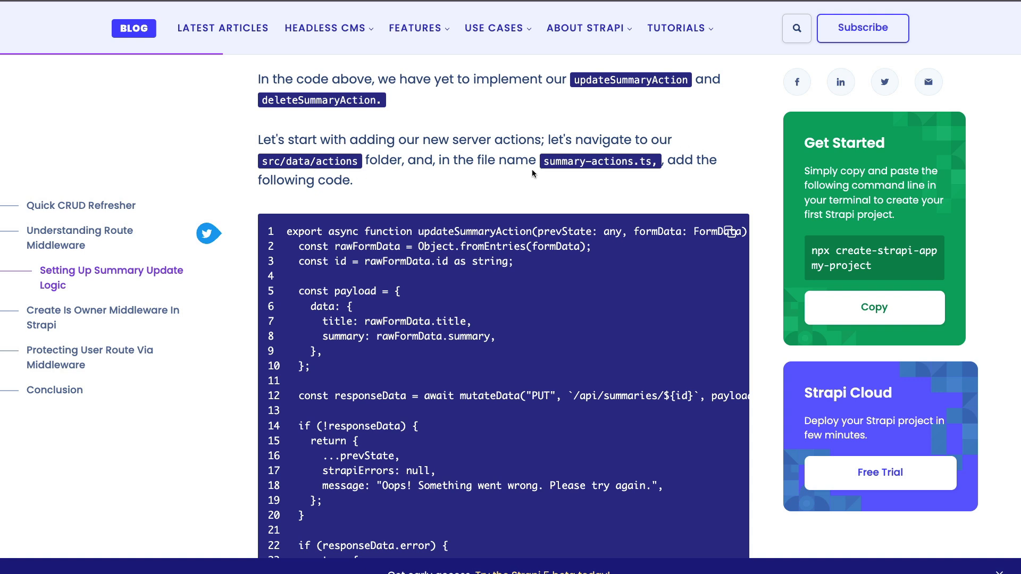
mouse_move(554, 170)
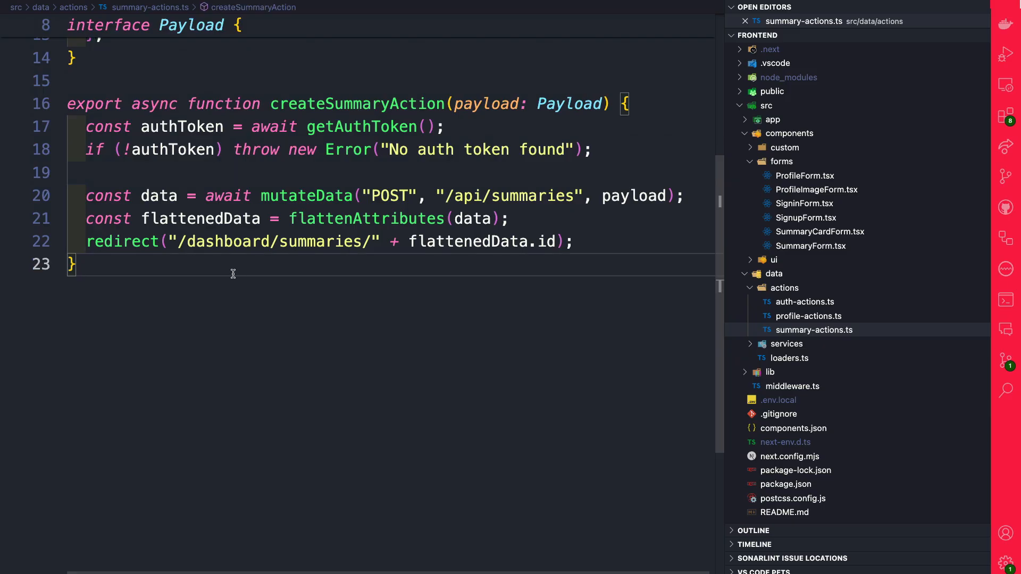
- Paste updateSummaryAction and deleteSummaryAction into summary-actions.ts below createSummaryAction
scroll(down, 3)
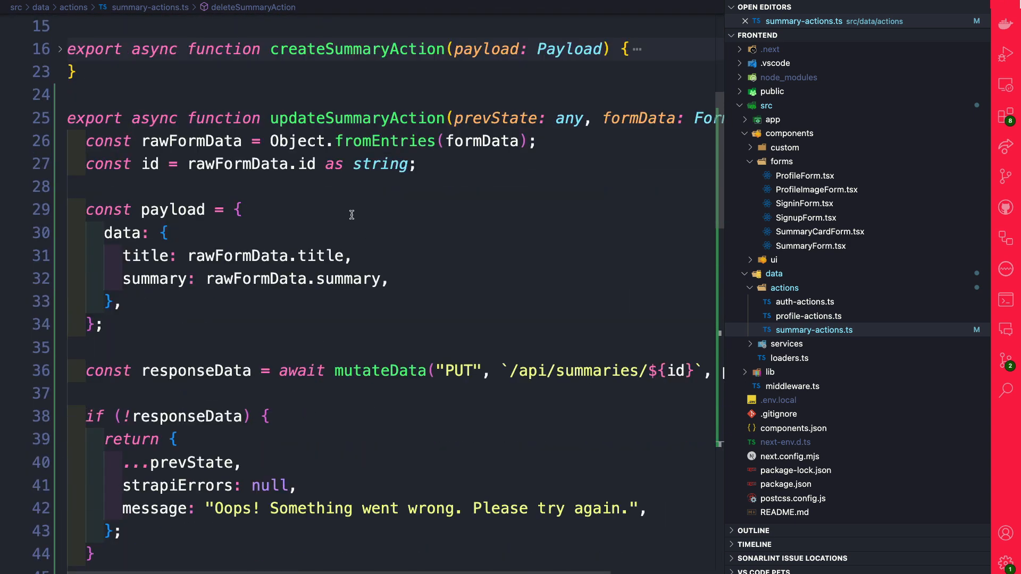
mouse_move(433, 121)
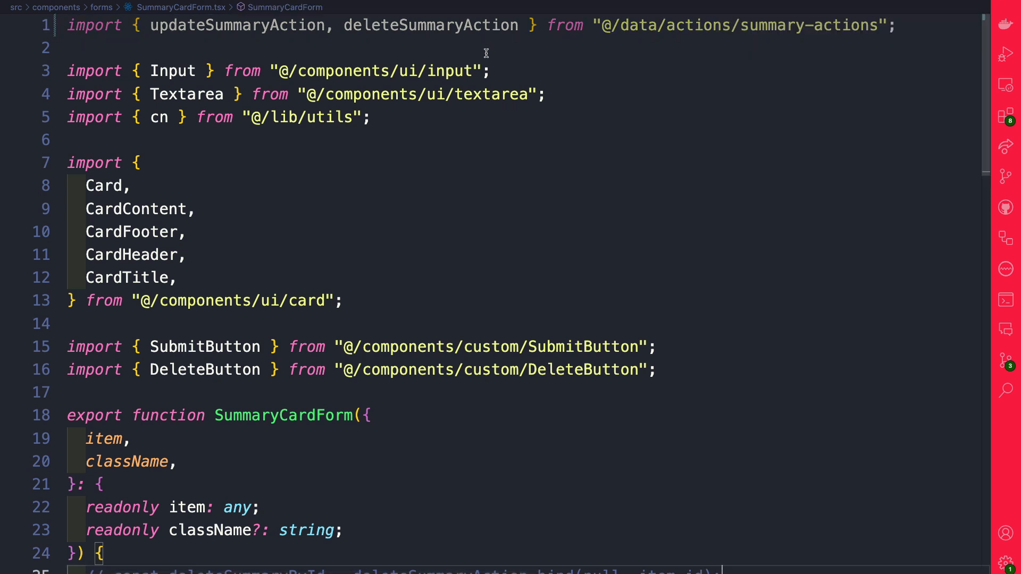
mouse_move(284, 51)
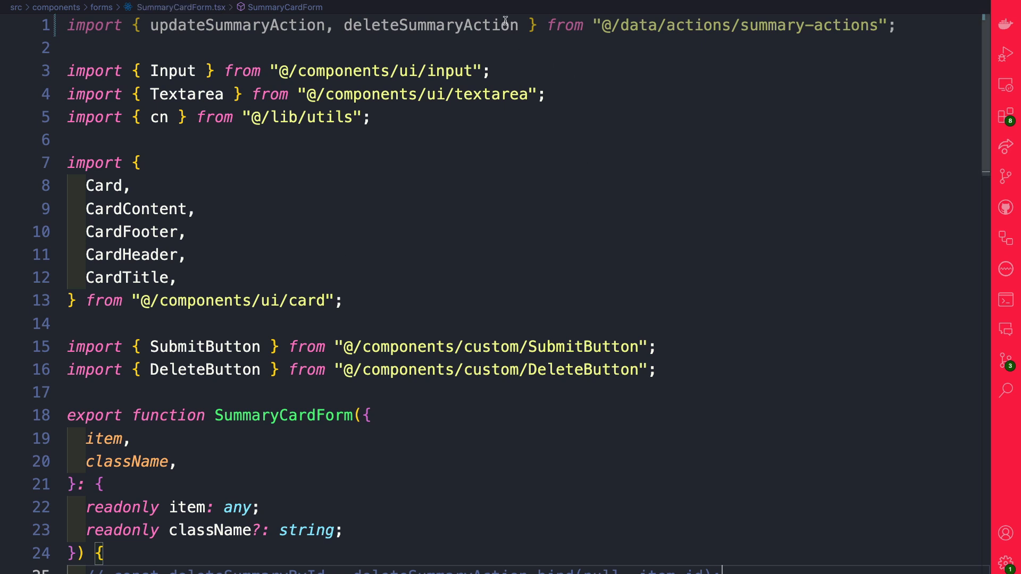
- Add "use client", the useFormState import from react-dom, INITIAL_STATE, and uncomment deleteSummaryById
drag(150, 25, 519, 26)
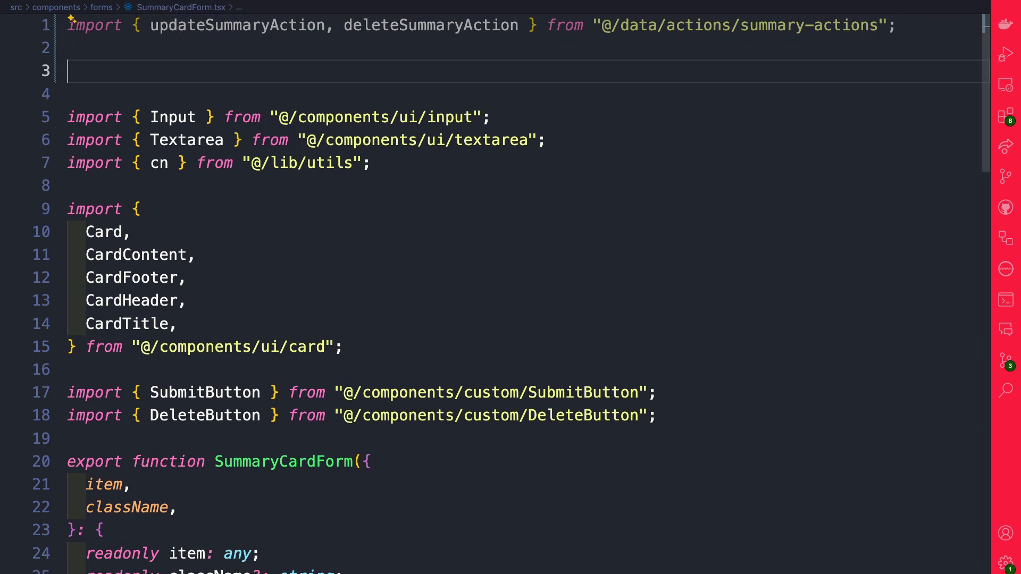
text(import { useFormState } from "react-dom";)
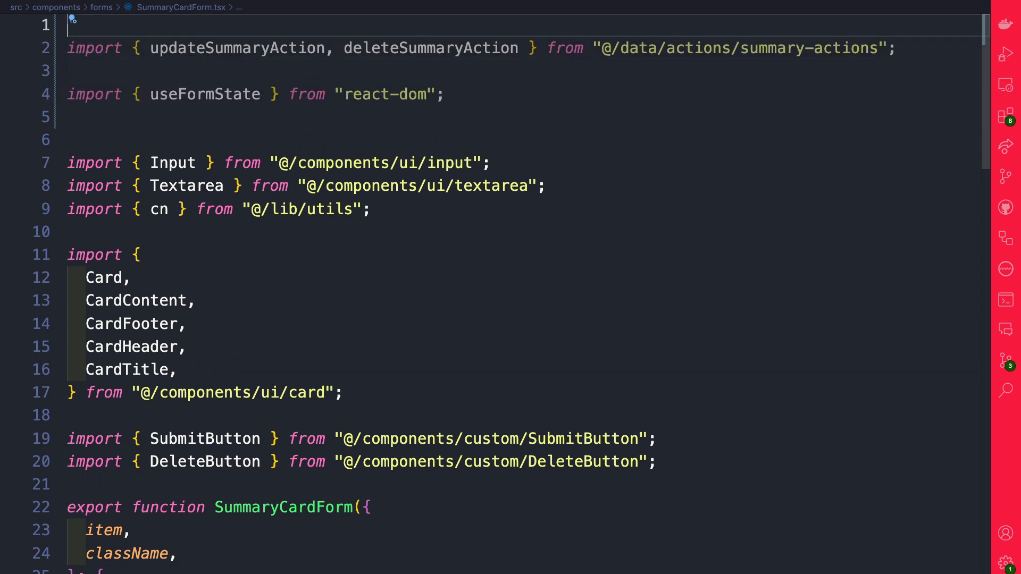
text("use strict";)
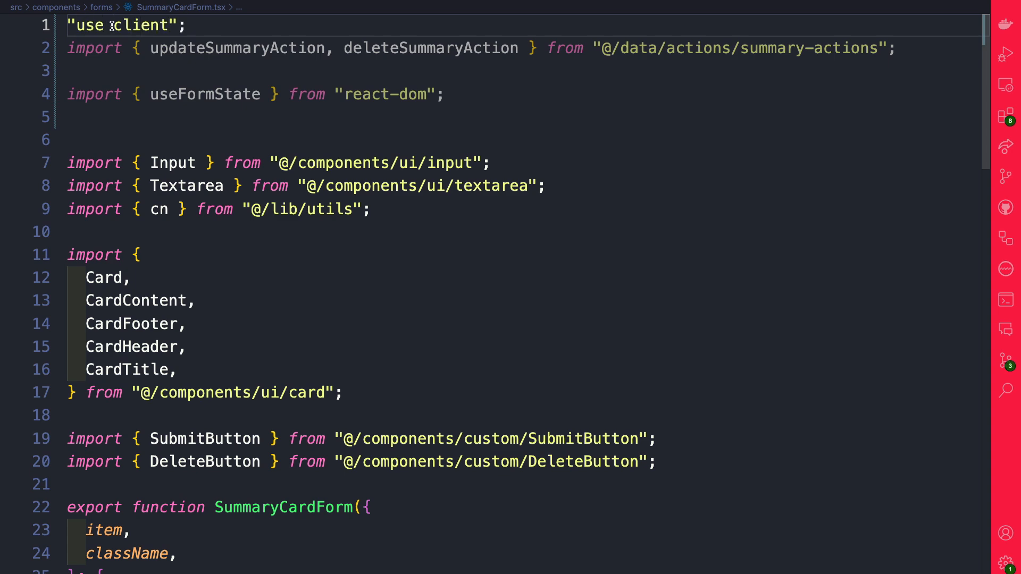
scroll(down, 3)
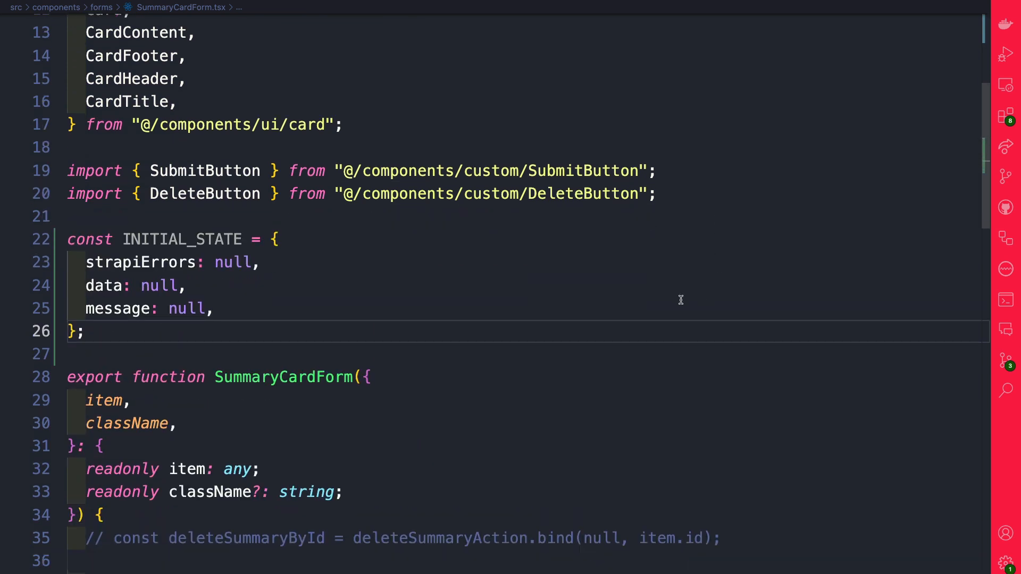
scroll(down, 3)
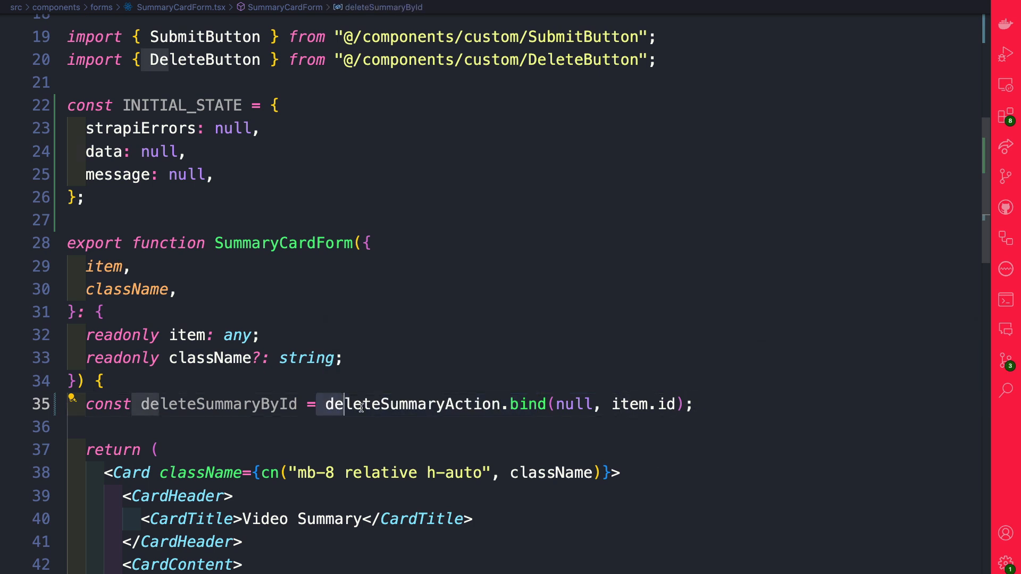
- Inspect deleteSummaryAction's definition and its id parameter in summary-actions.ts
double_click(410, 404)
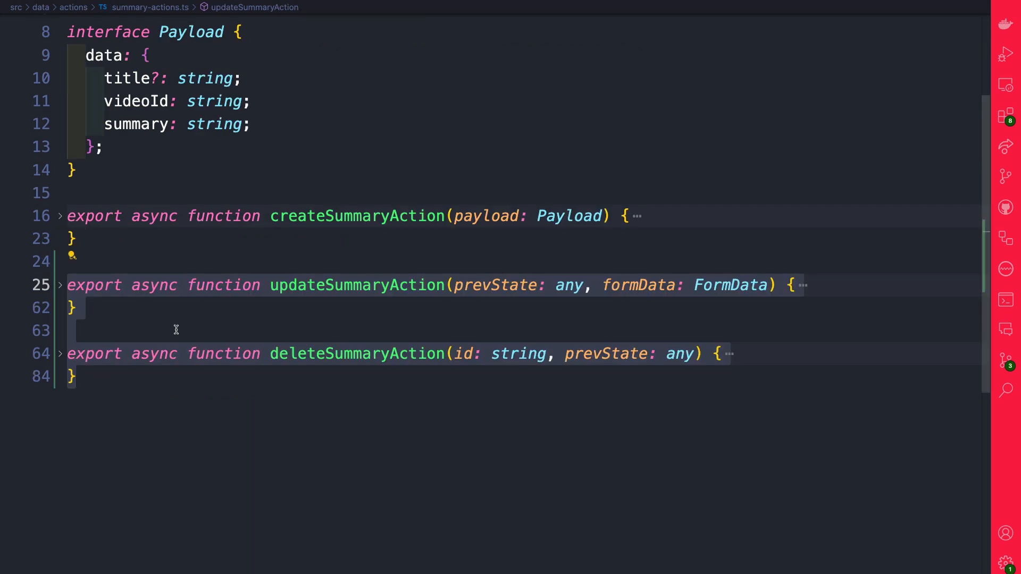
click(59, 353)
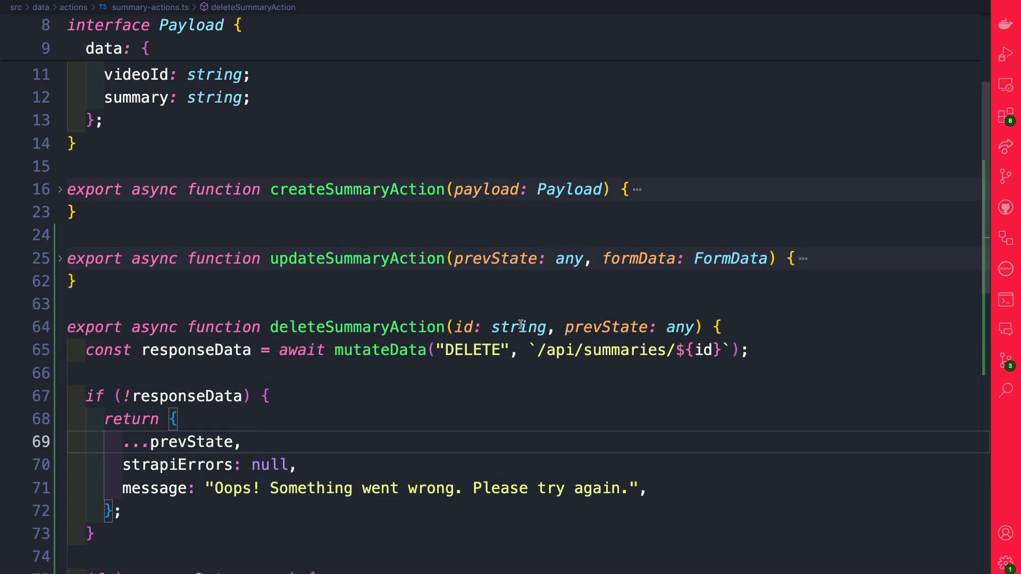
double_click(518, 327)
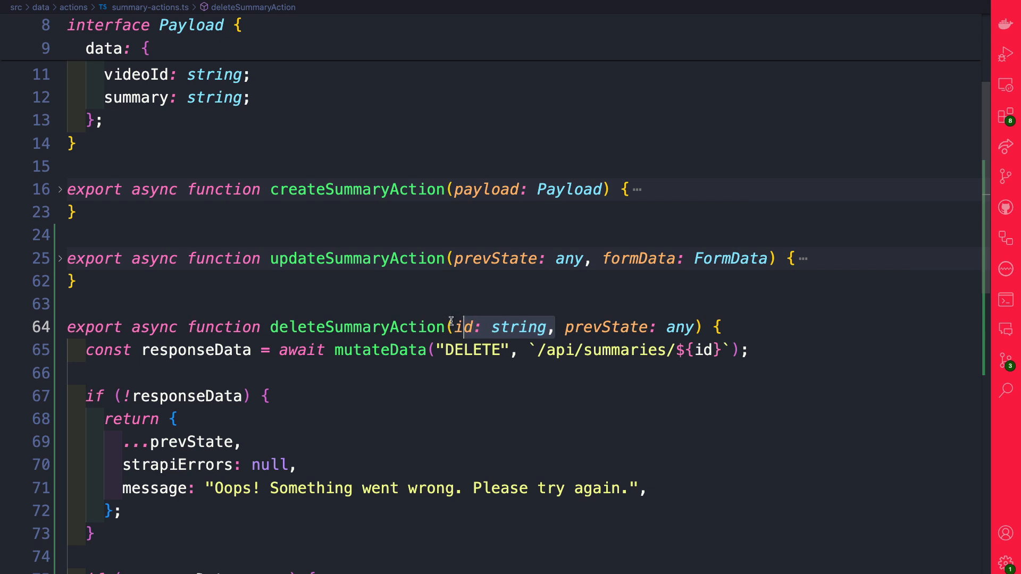
click(458, 328)
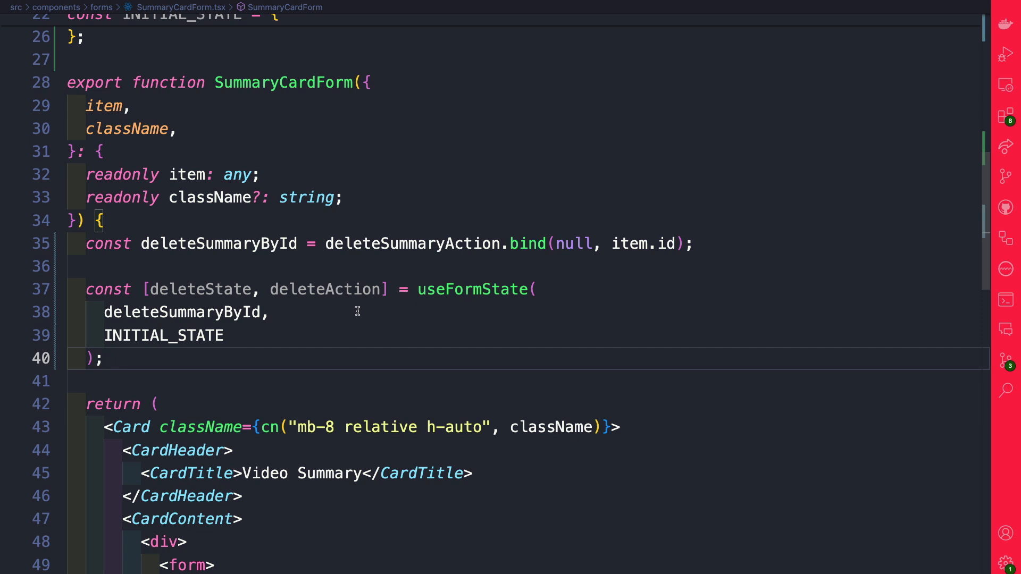
mouse_move(246, 334)
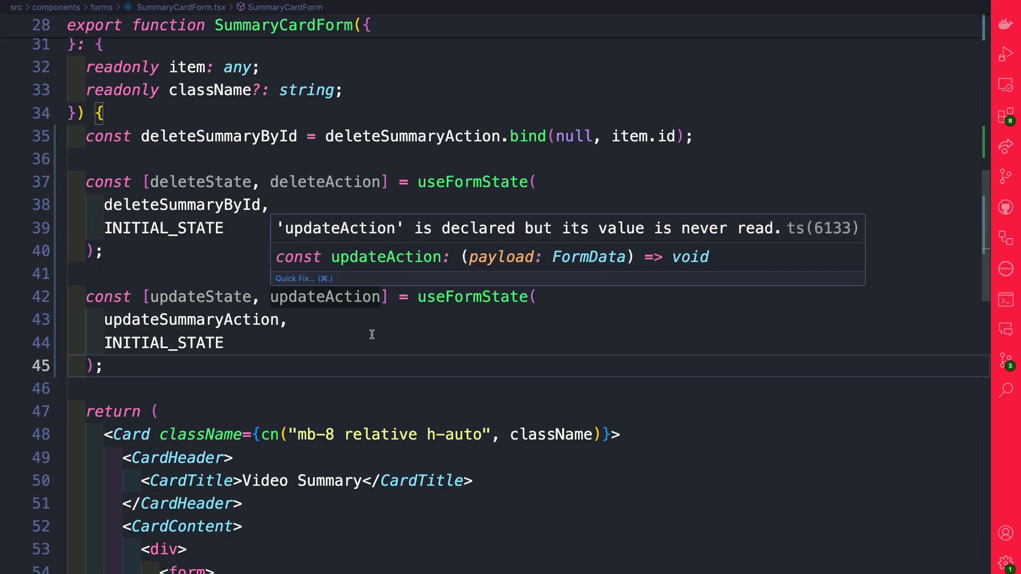
mouse_move(238, 214)
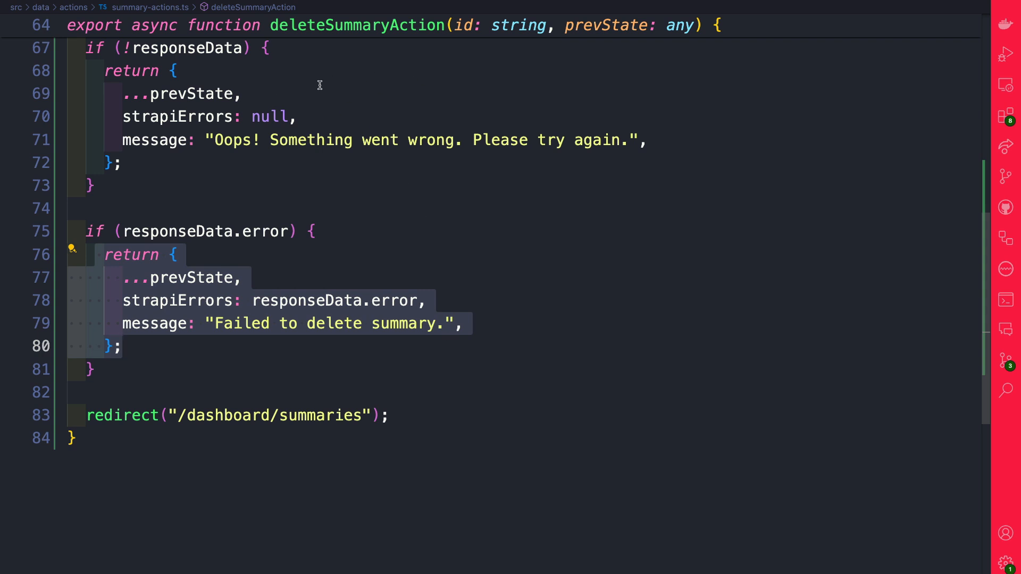
mouse_move(347, 270)
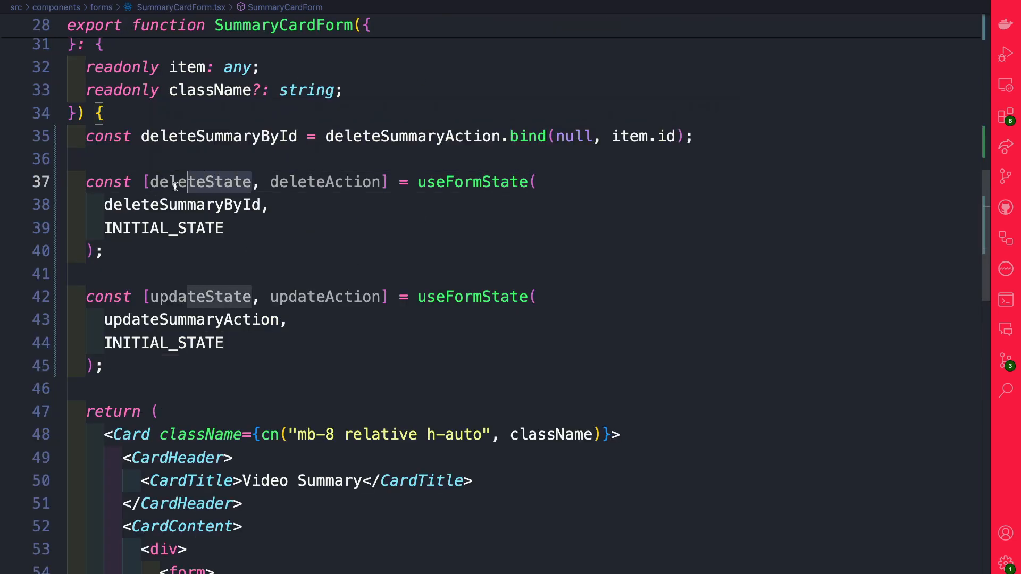
- Declare useFormState hooks for deleteSummaryById and updateSummaryAction starting from INITIAL_STATE
double_click(200, 182)
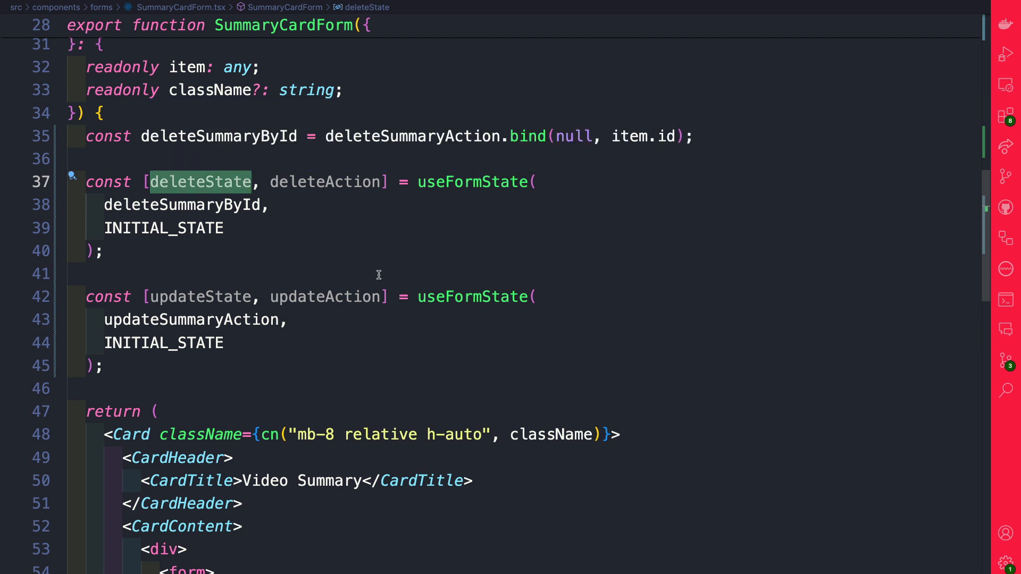
mouse_move(369, 326)
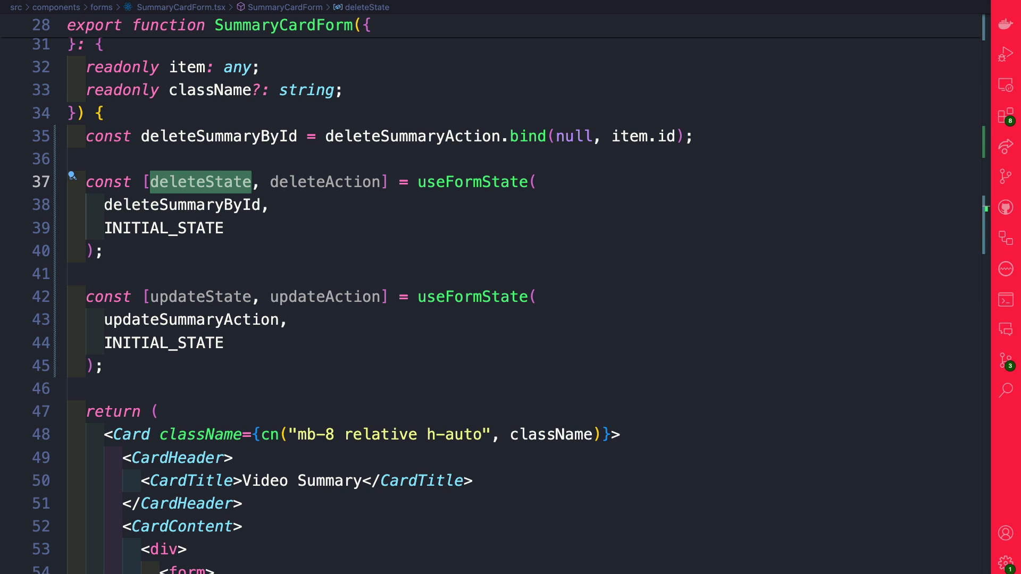
scroll(down, 3)
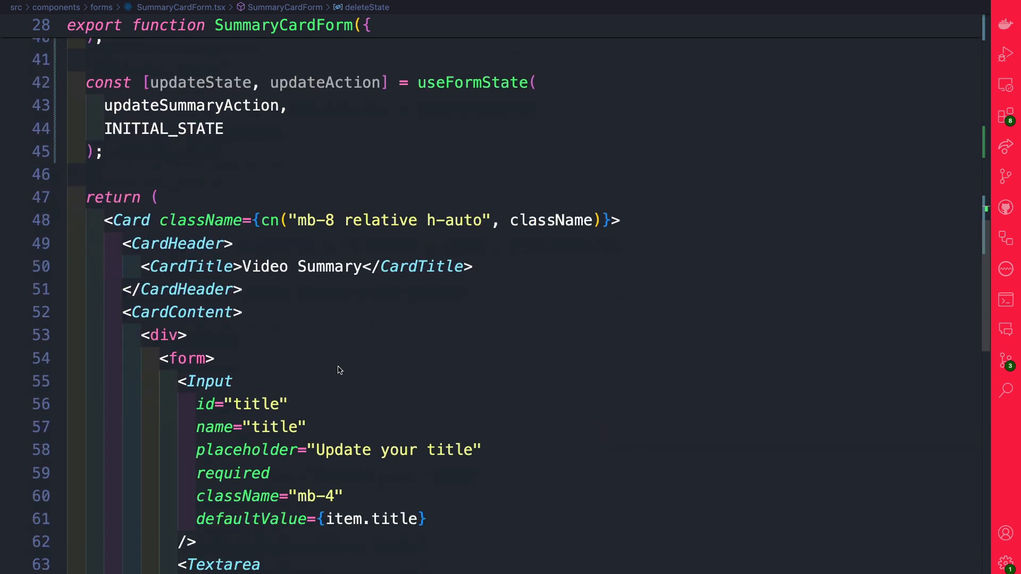
- Wire action={updateAction} onto the update form and action={deleteAction} onto the delete form
scroll(down, 3)
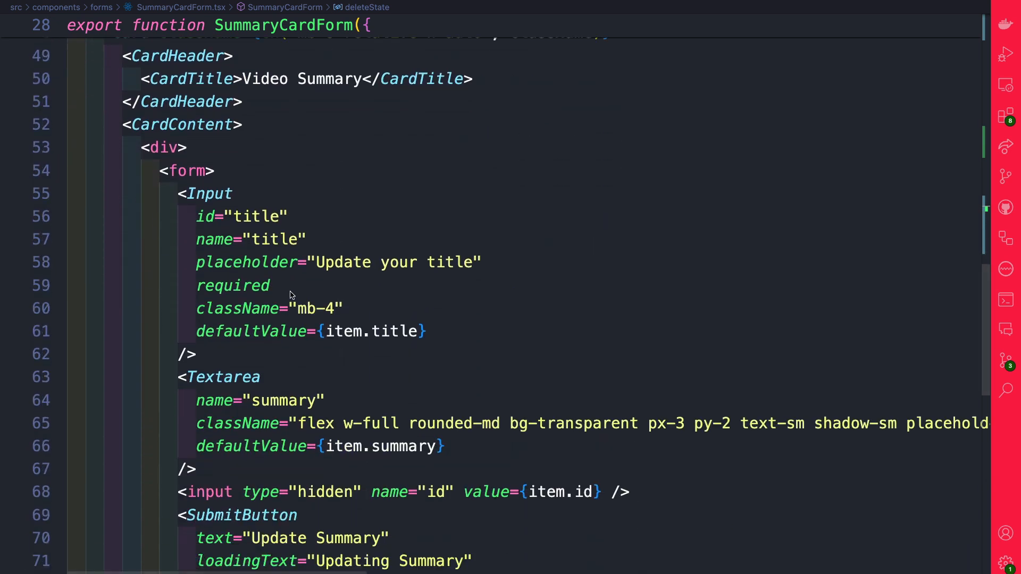
click(160, 171)
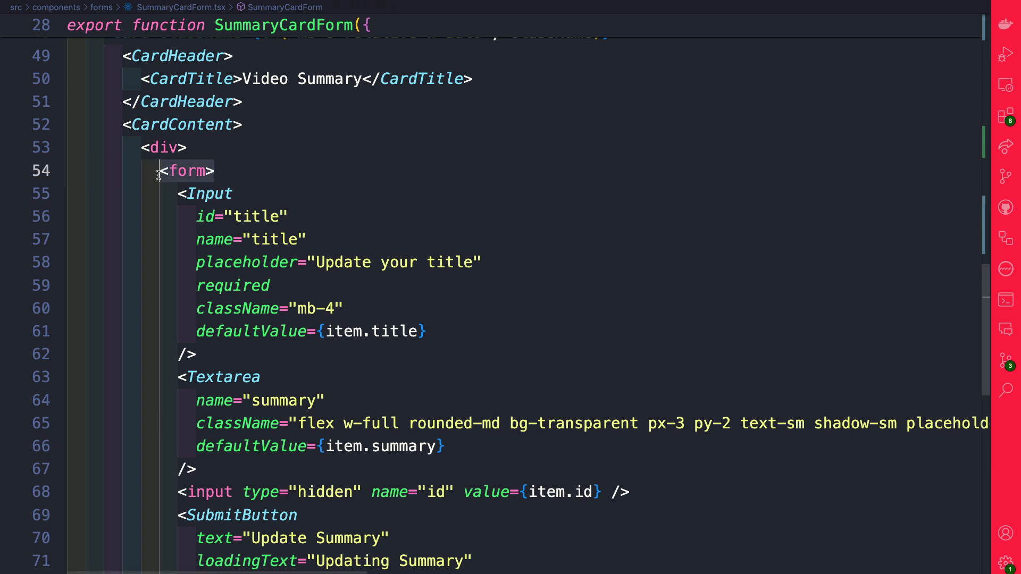
text(action={updateAction})
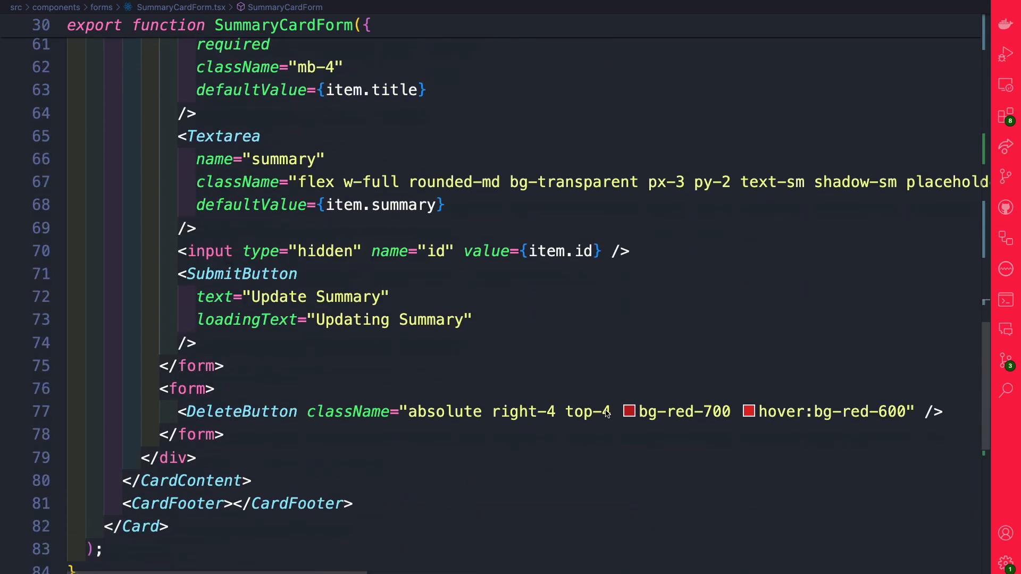
scroll(down, 3)
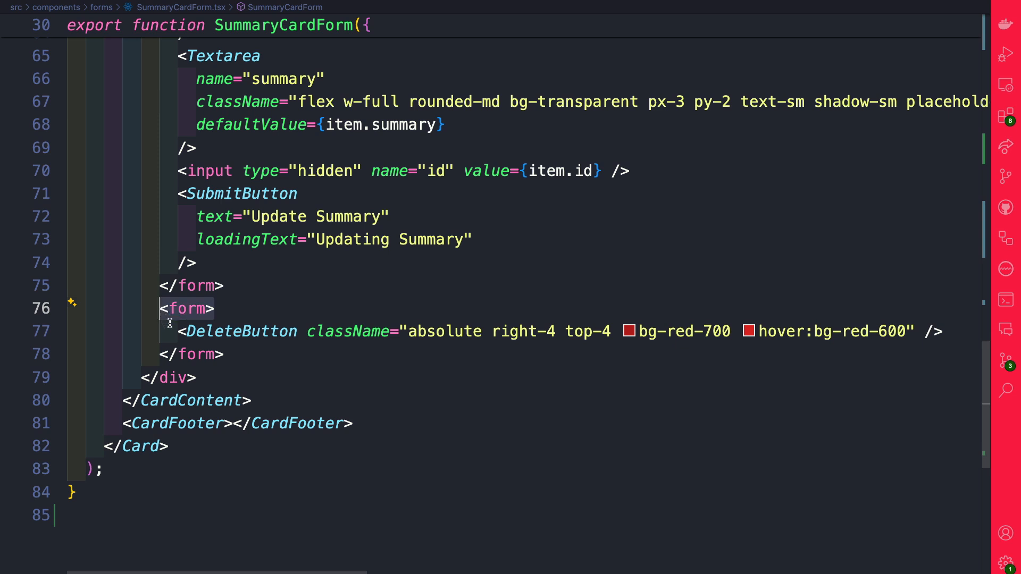
text(action={deleteAction})
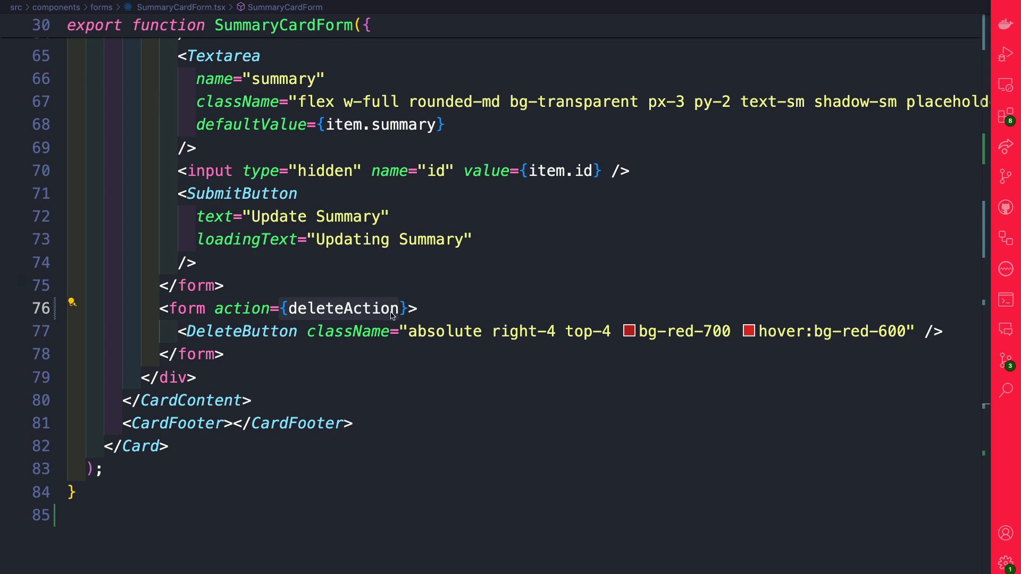
scroll(up, 3)
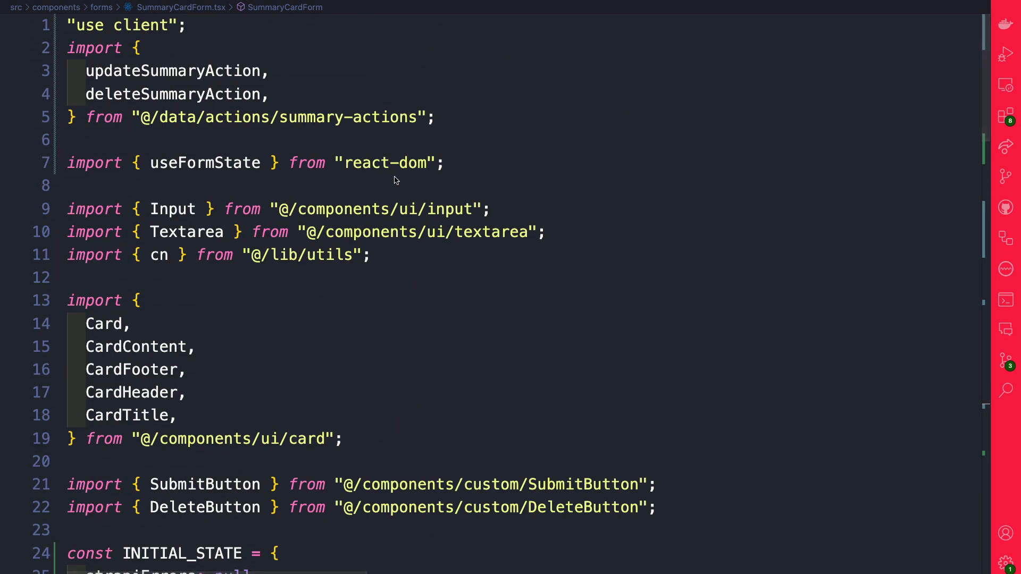
- Render StrapiErrors in CardFooter using deleteState?.strapiErrors || updateState?.strapiErrors, highlighting both states
click(546, 232)
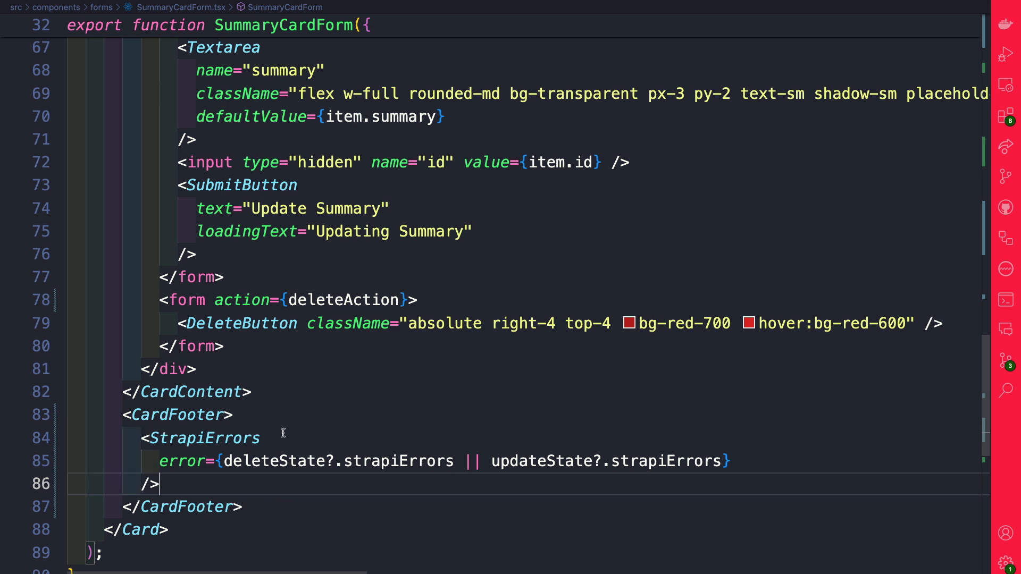
scroll(down, 3)
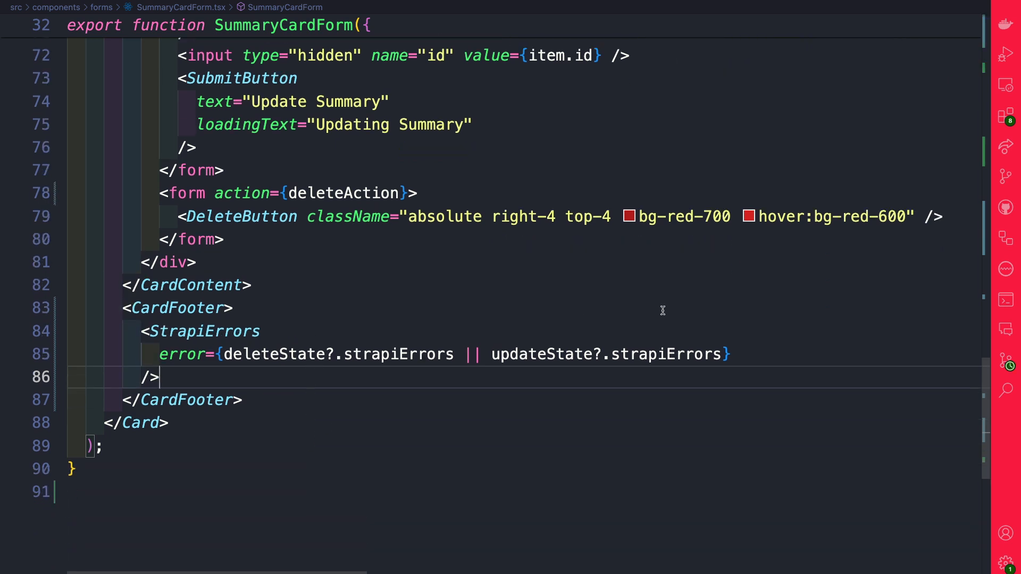
mouse_move(437, 354)
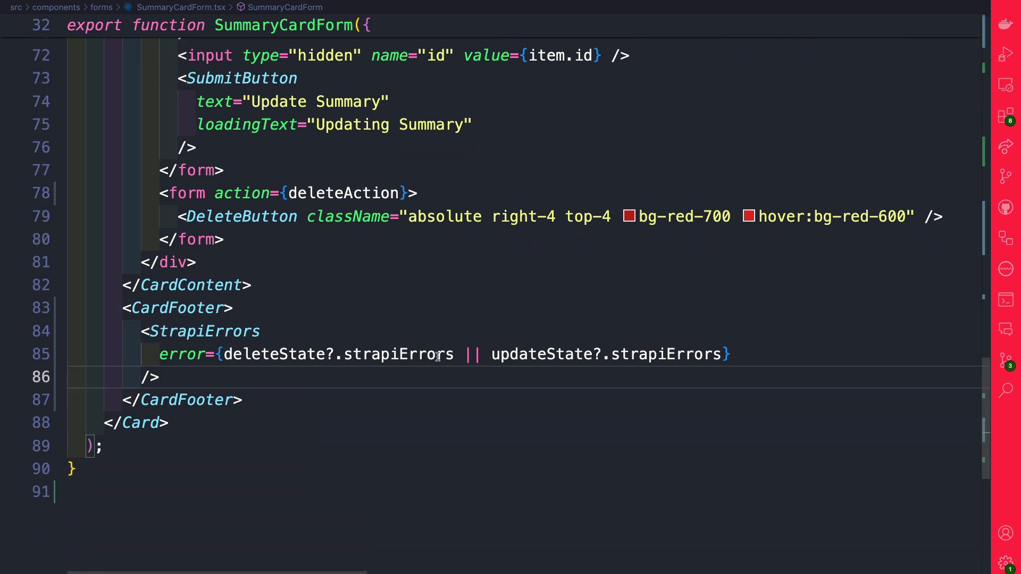
double_click(270, 355)
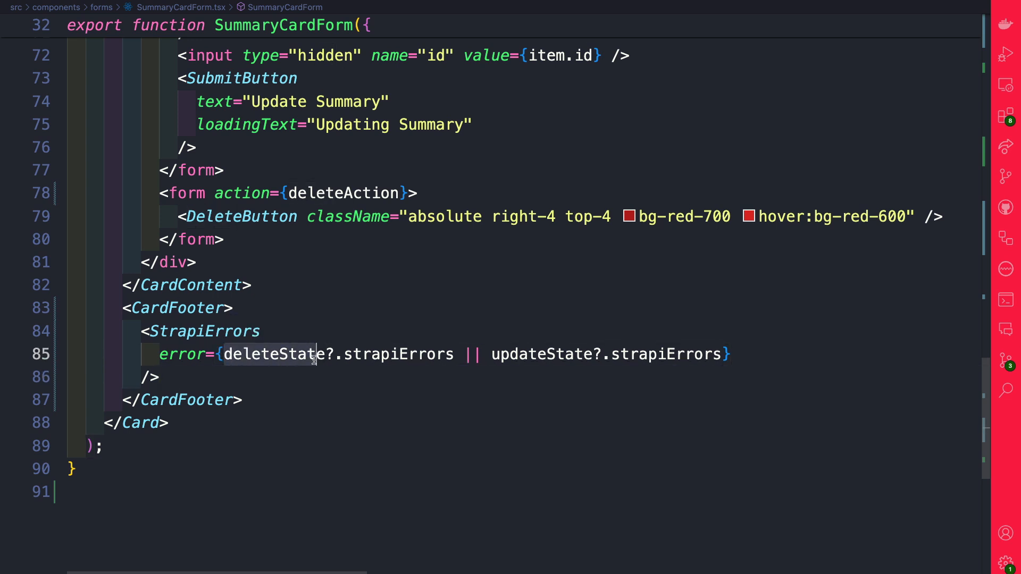
double_click(534, 354)
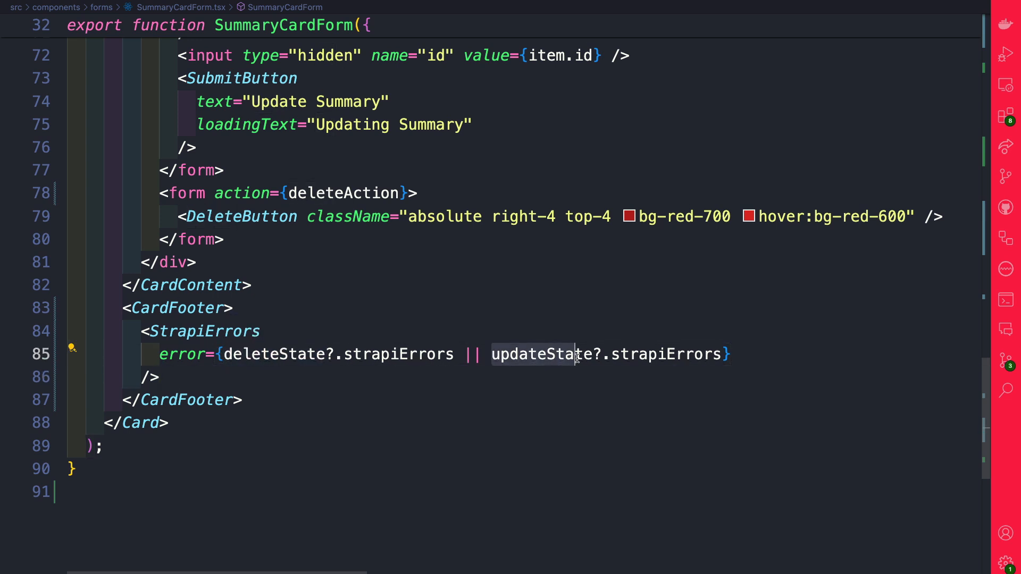
mouse_move(560, 354)
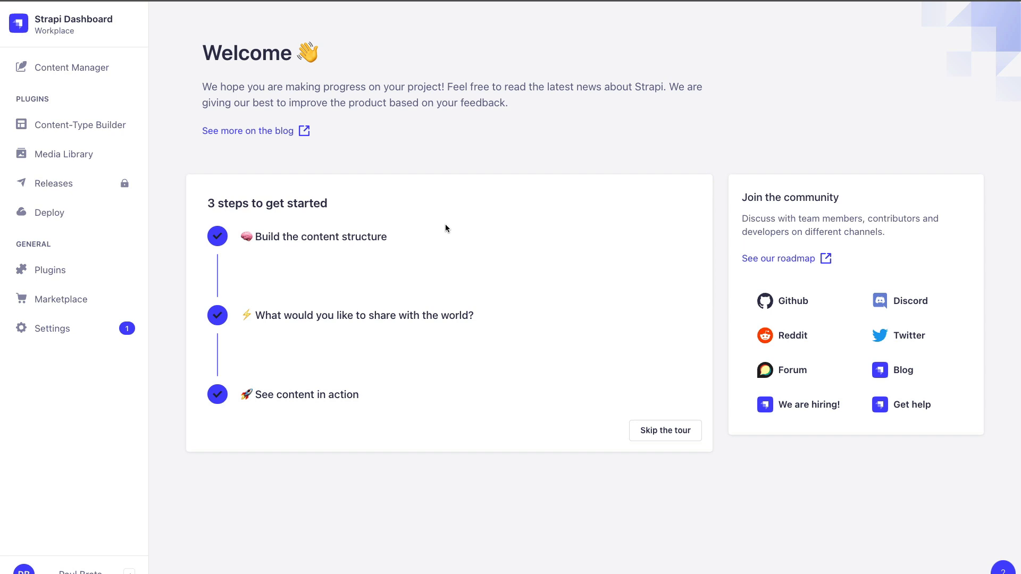
mouse_move(111, 31)
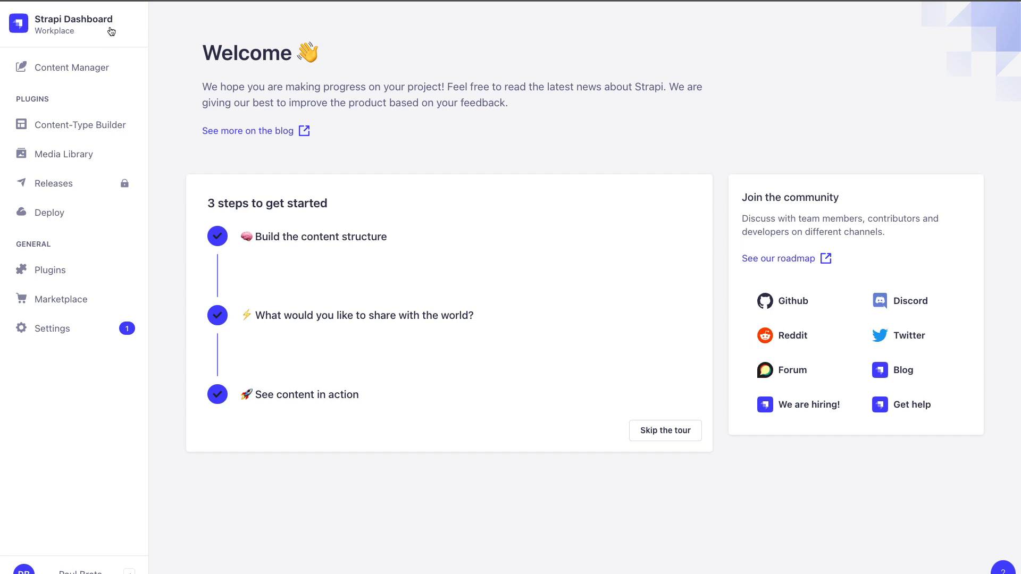
mouse_move(83, 20)
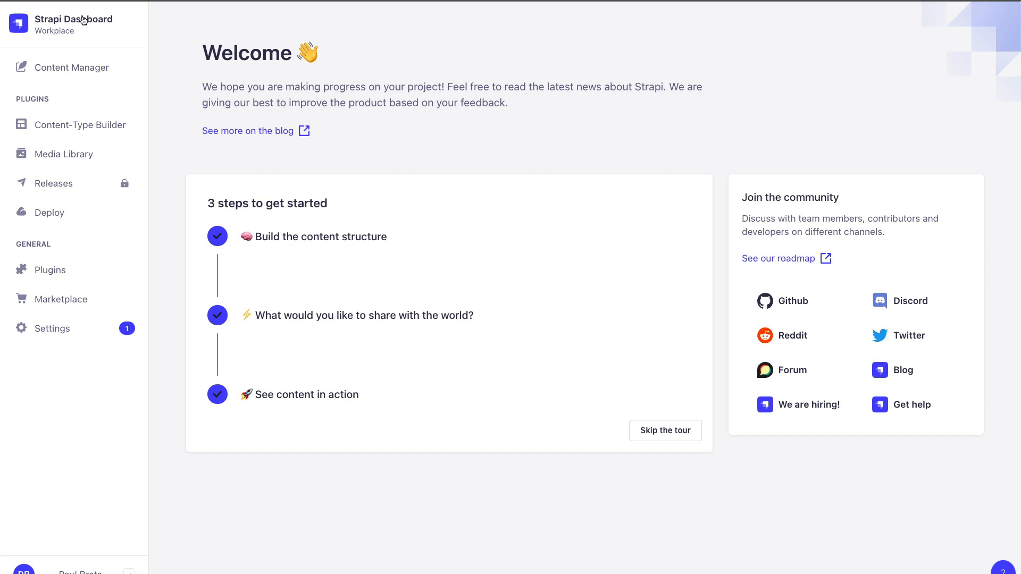
- Go to Settings from the Strapi dashboard sidebar
click(52, 329)
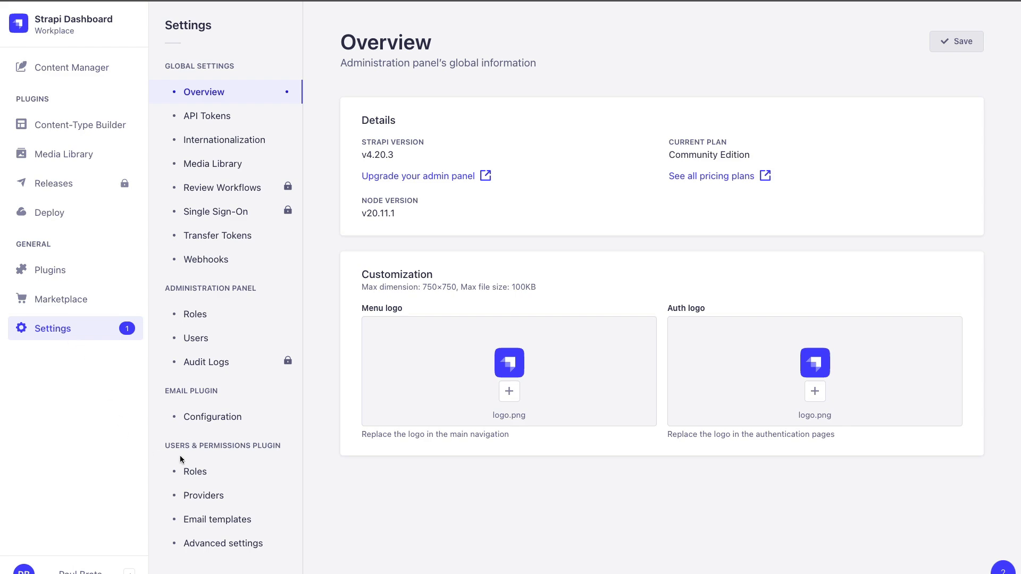
click(195, 472)
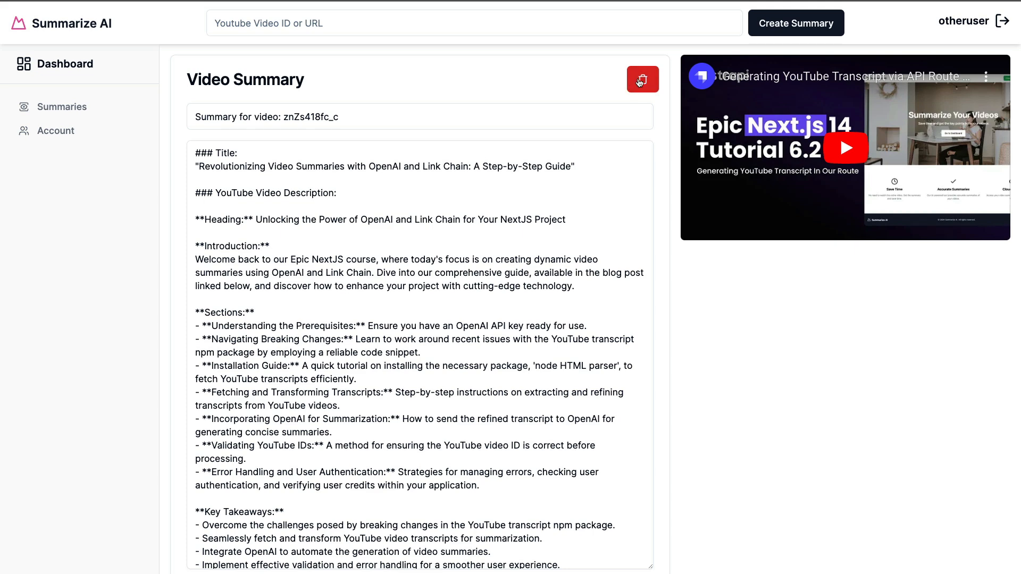
- Review testuser's summary detail page titled 'I updated this title'
scroll(down, 3)
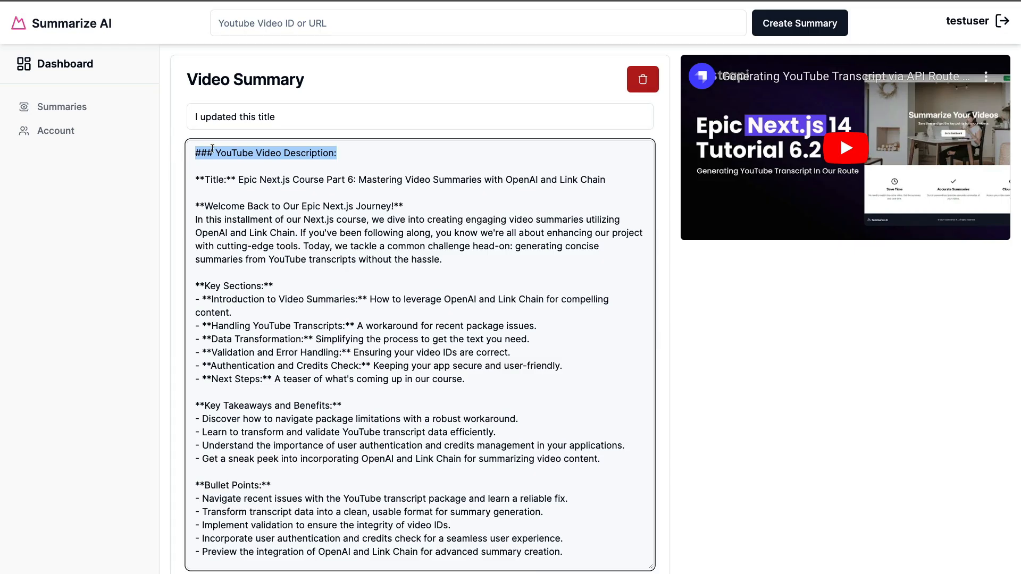
- Edit the summary's title and opening lines, then review the updated card in Summaries
click(420, 117)
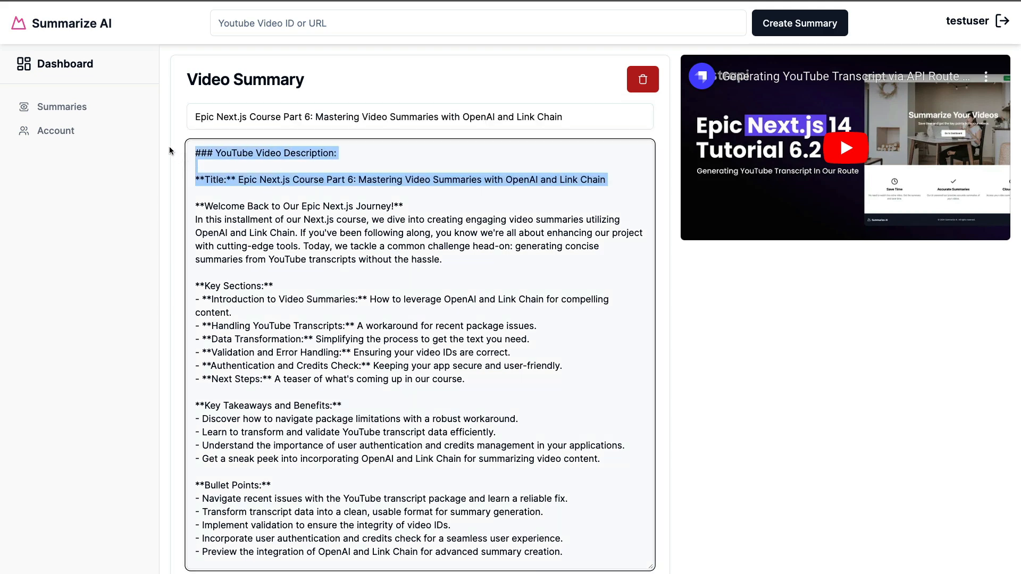
scroll(down, 3)
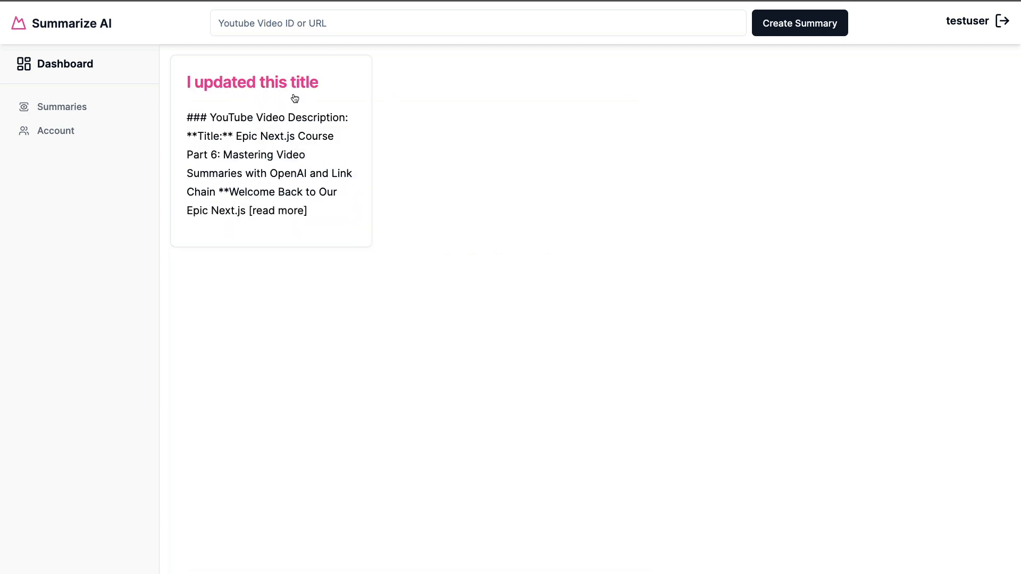
mouse_move(212, 97)
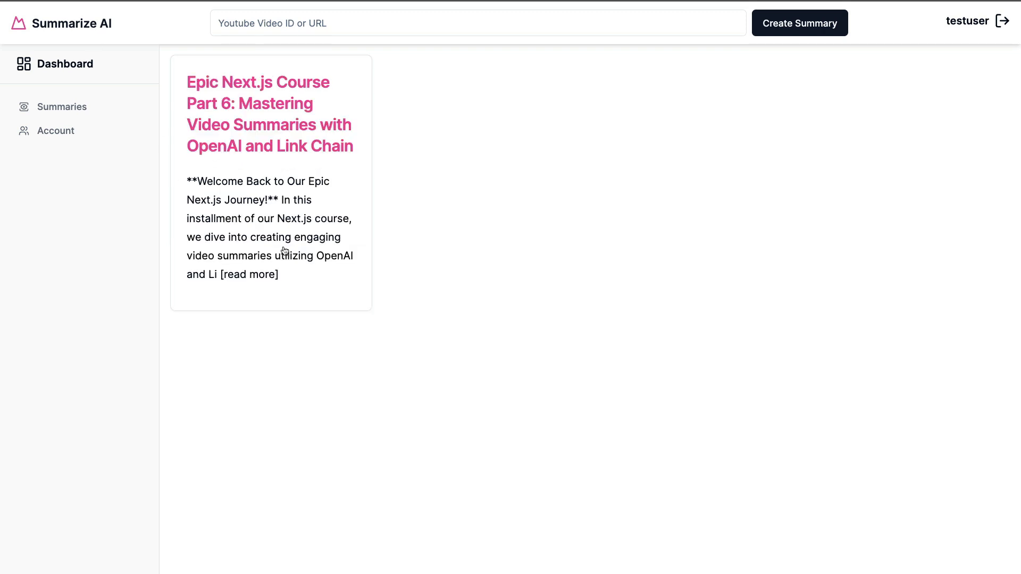
mouse_move(271, 250)
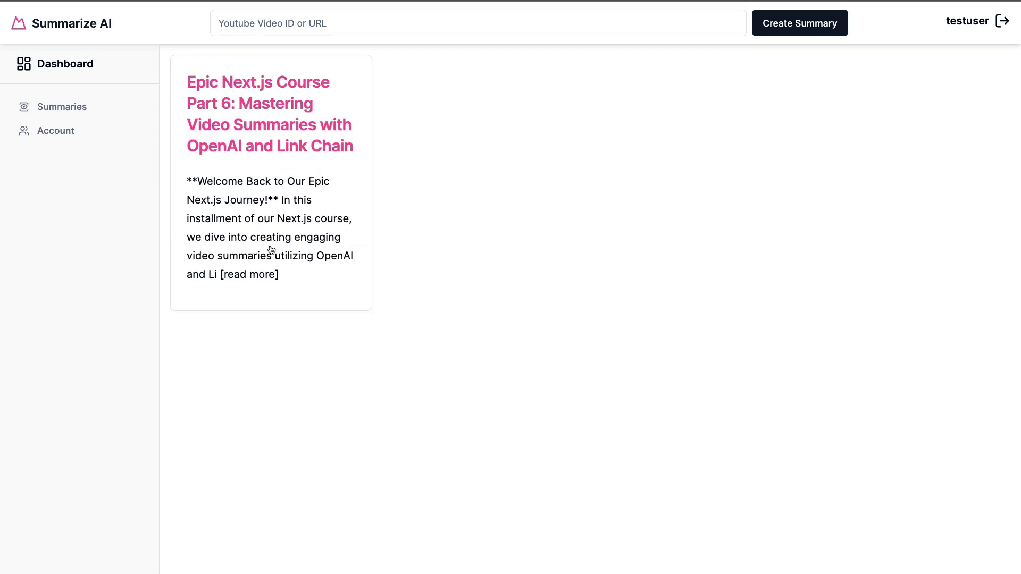
mouse_move(264, 229)
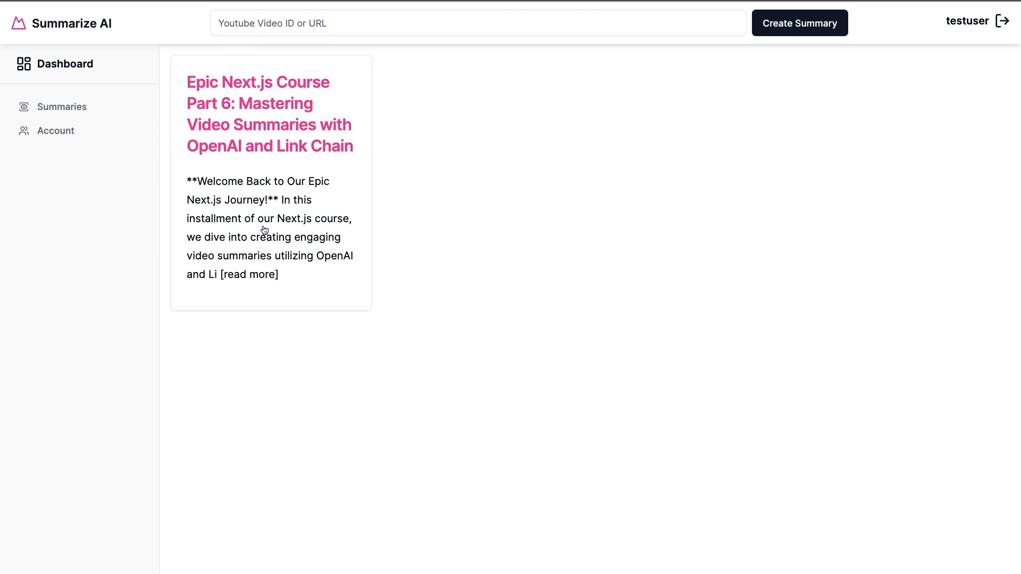
mouse_move(265, 229)
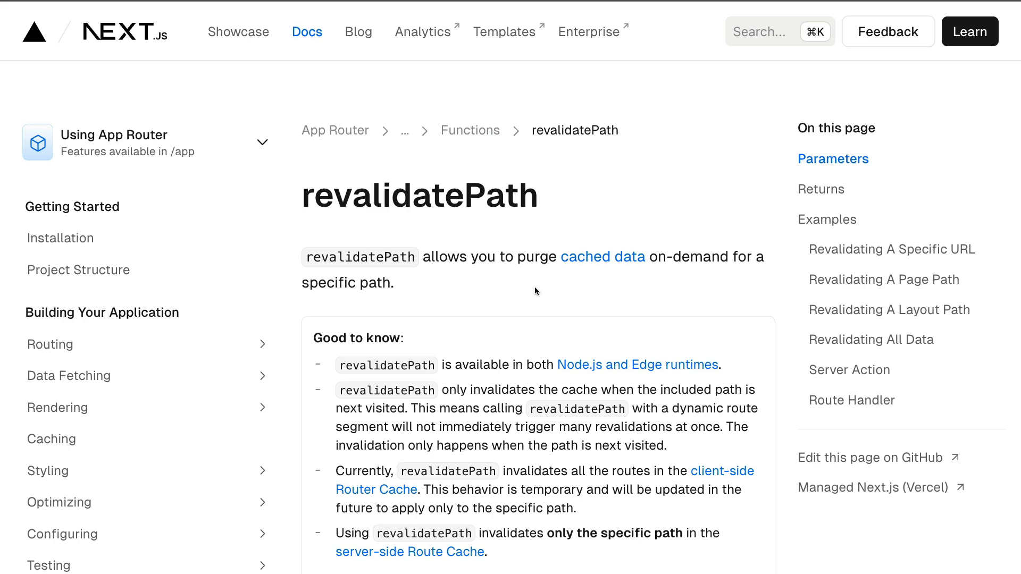
- Scroll the revalidatePath docs down to the URL and page-path revalidation examples
scroll(down, 3)
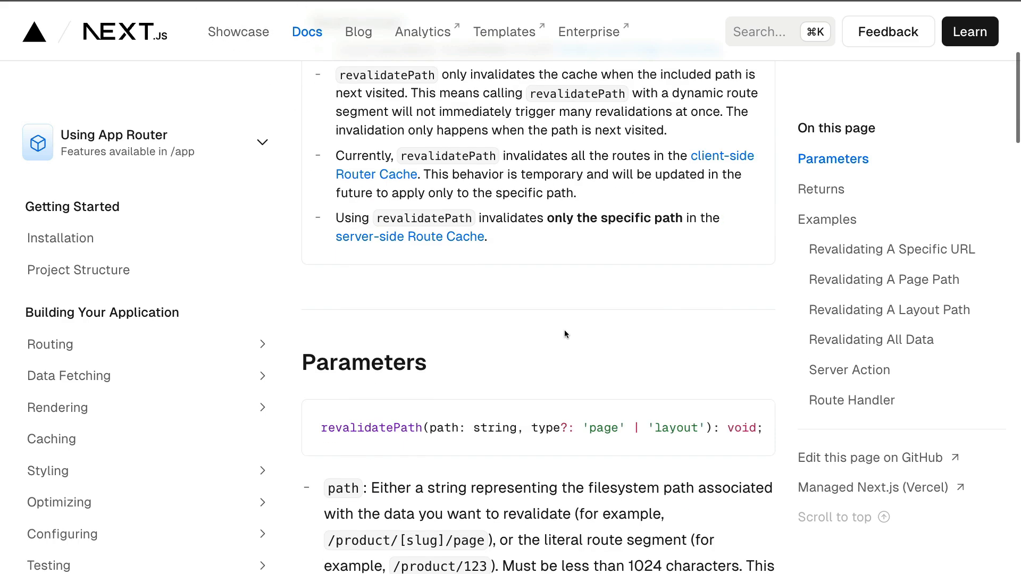
scroll(down, 3)
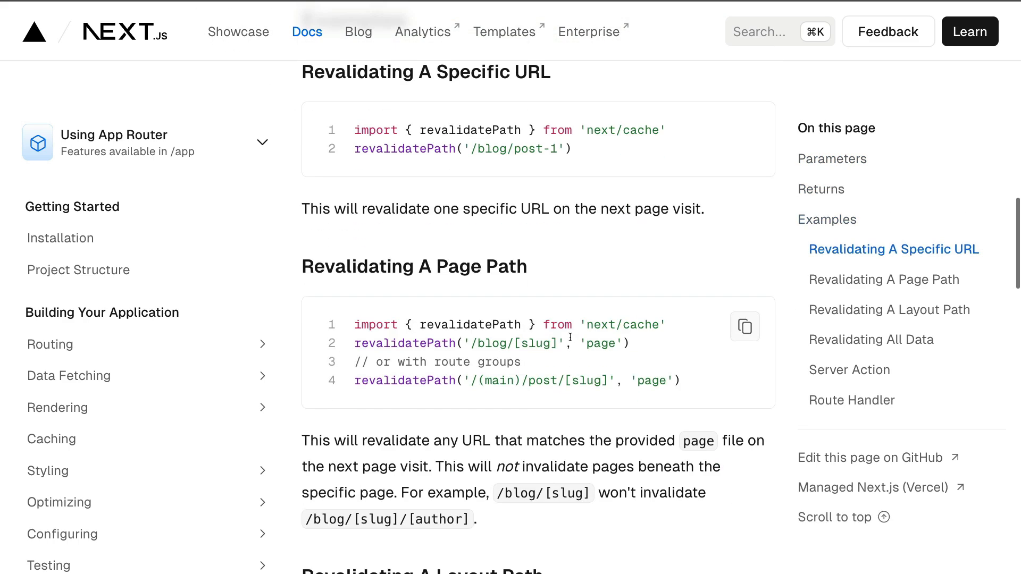
scroll(down, 3)
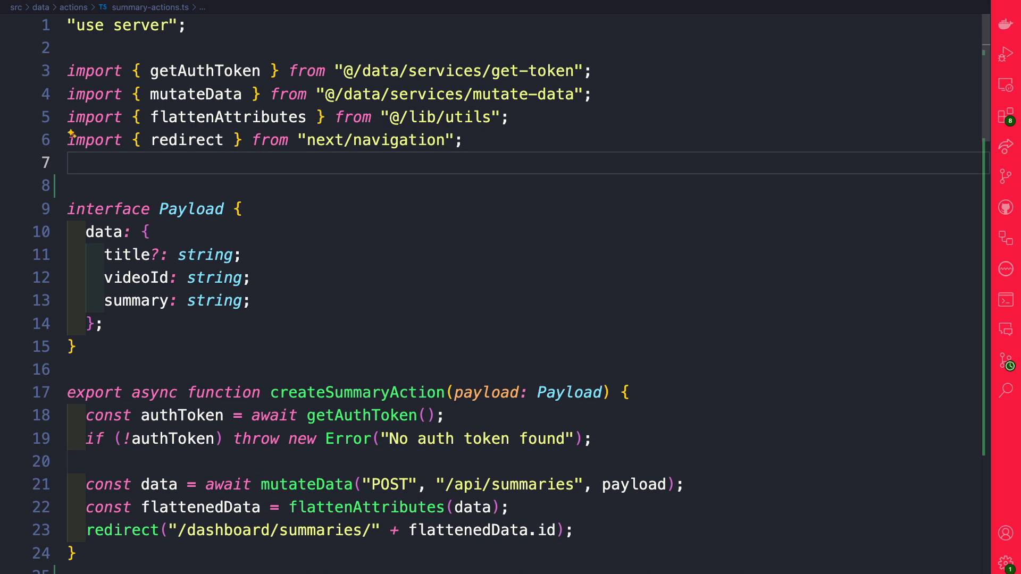
- Add revalidatePath("/dashboard/summaries/" + flattenedData.id) to updateSummaryAction in summary-actions.ts
text(import { Payload } from "@/types/index";)
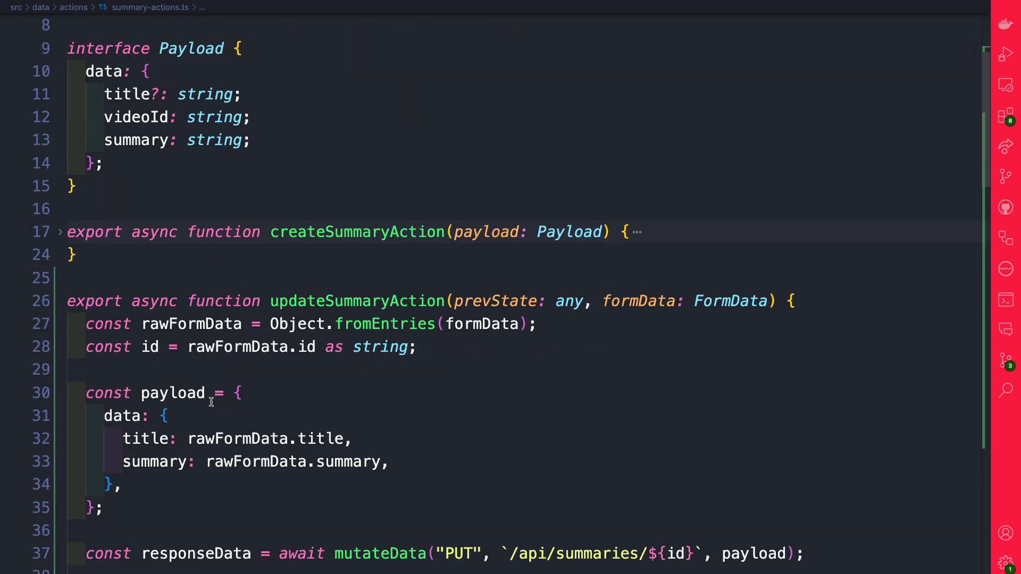
scroll(down, 3)
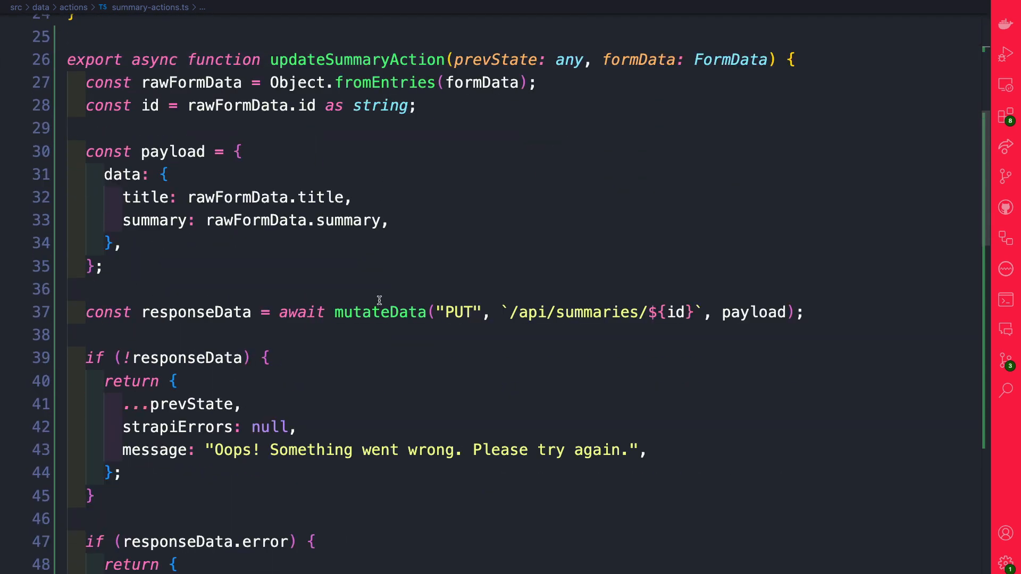
scroll(down, 3)
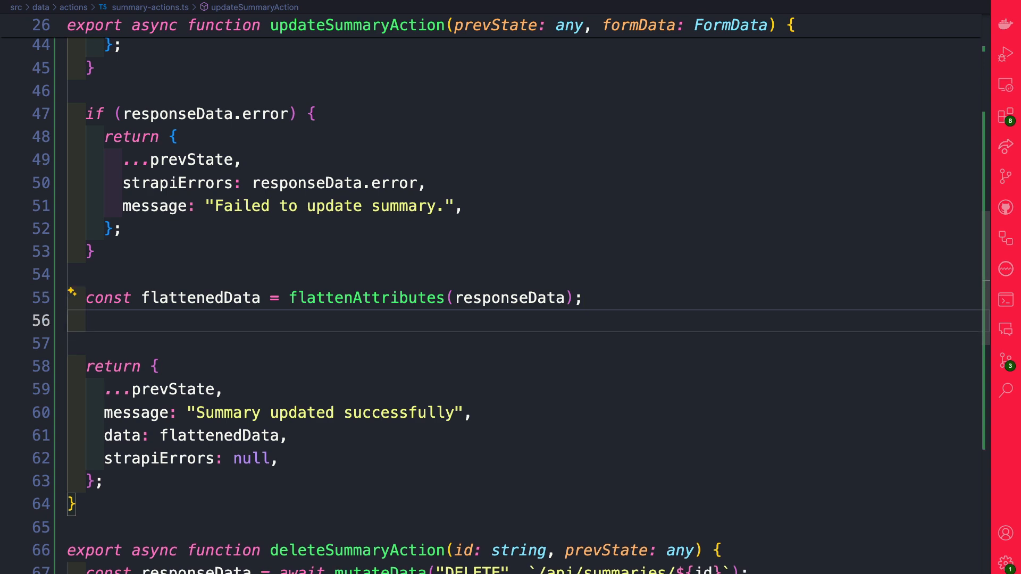
text(re)
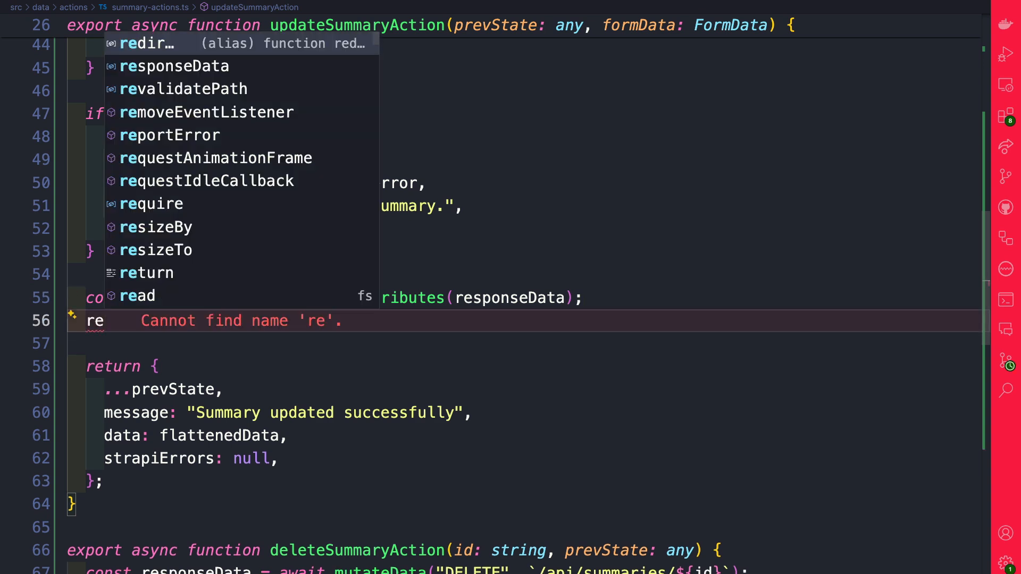
text(va)
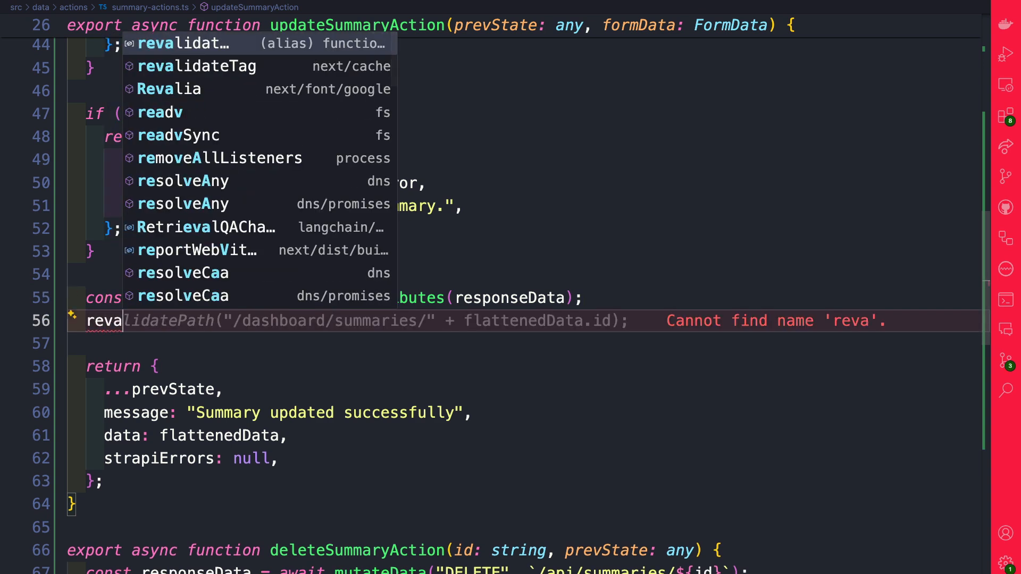
key(Tab)
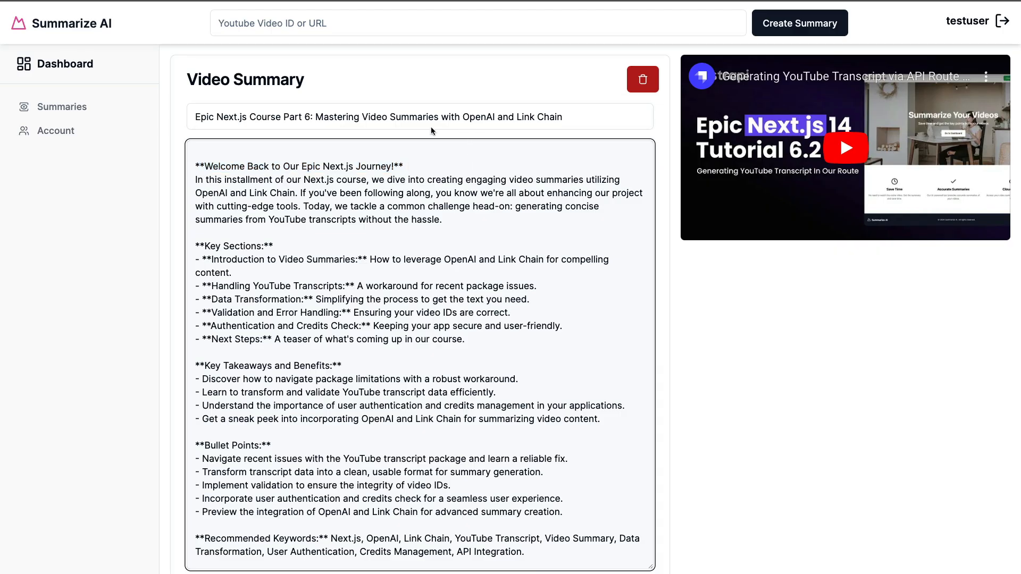
- Shorten the title to 'Epic Next.js', trim the opening paragraph, check the list, then delete the summary
drag(246, 117, 563, 117)
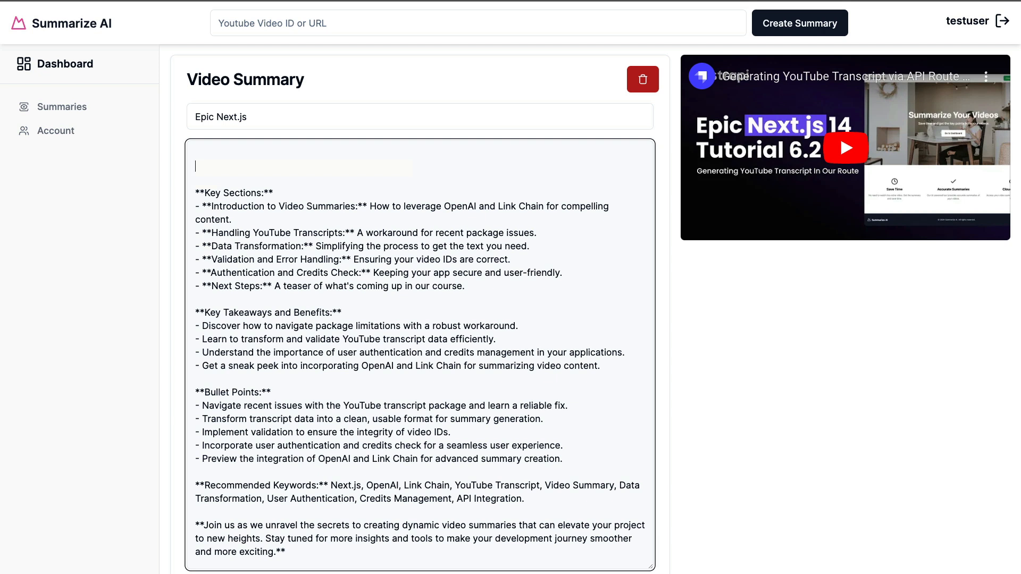
scroll(down, 3)
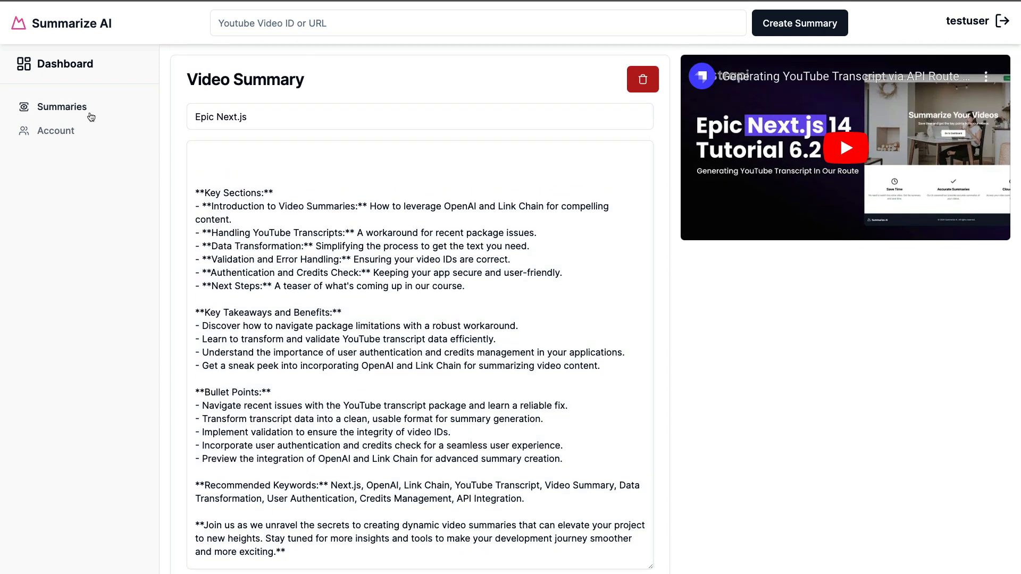
click(62, 107)
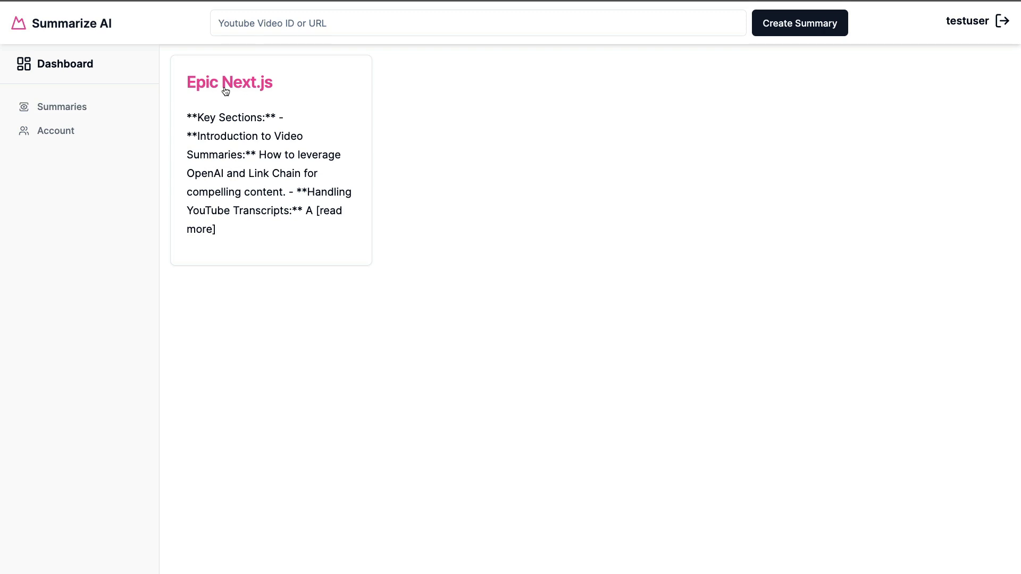
mouse_move(261, 88)
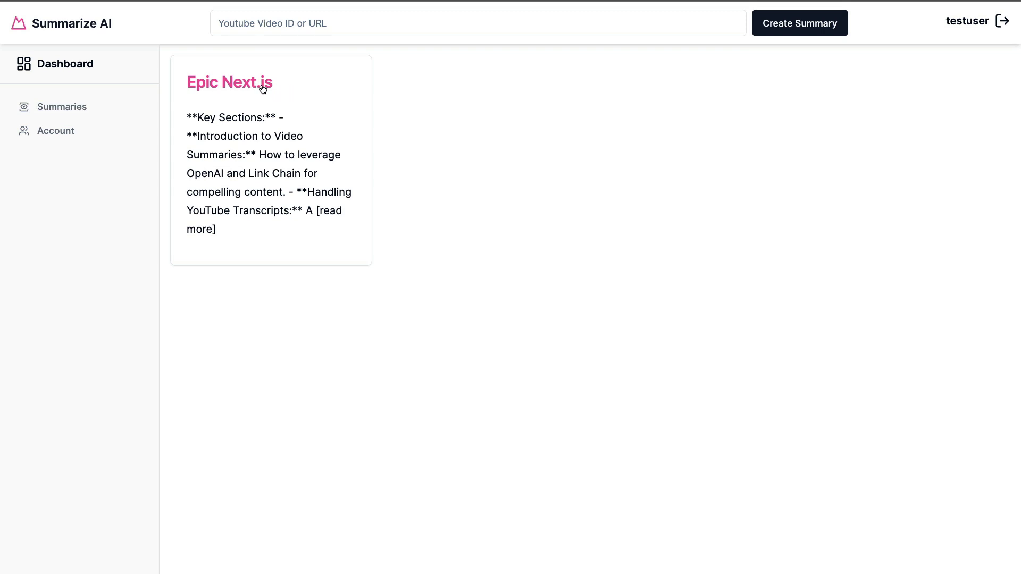
mouse_move(248, 94)
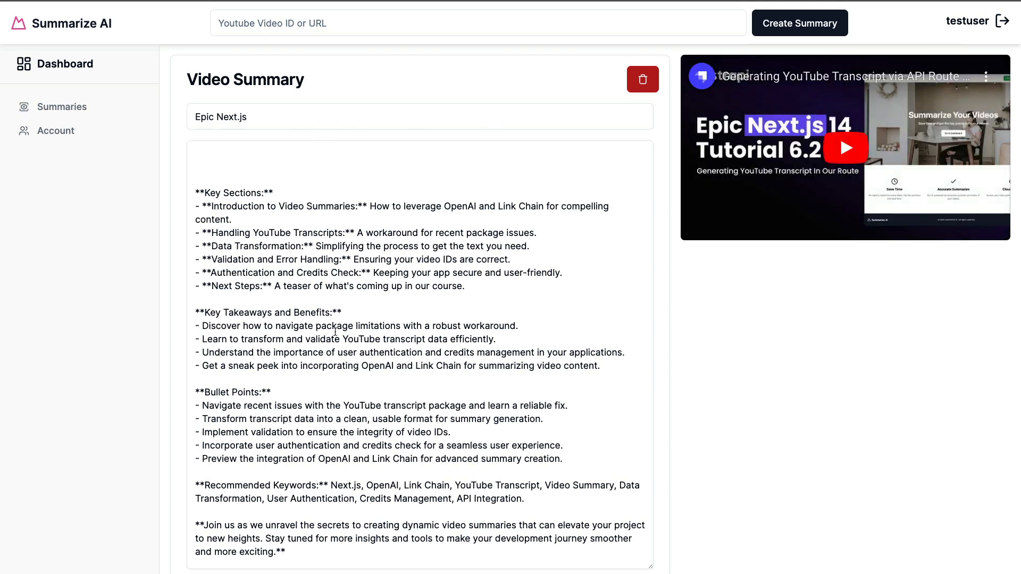
mouse_move(642, 79)
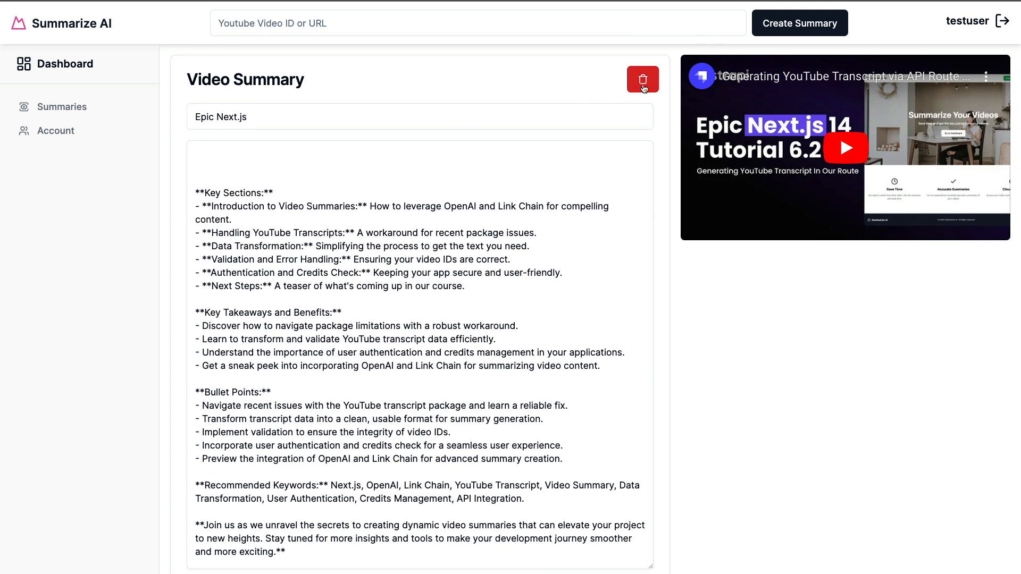
click(642, 79)
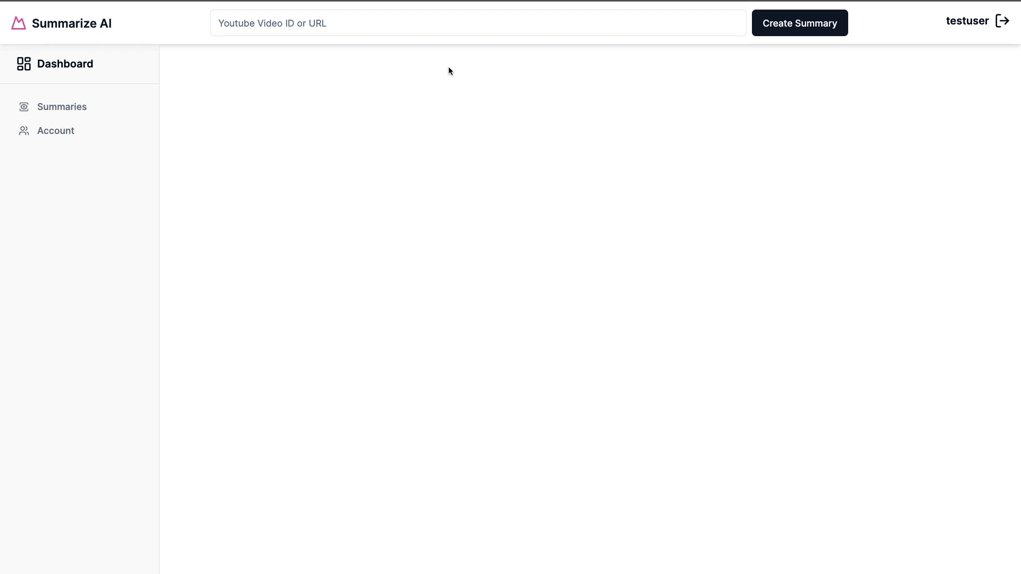
mouse_move(882, 85)
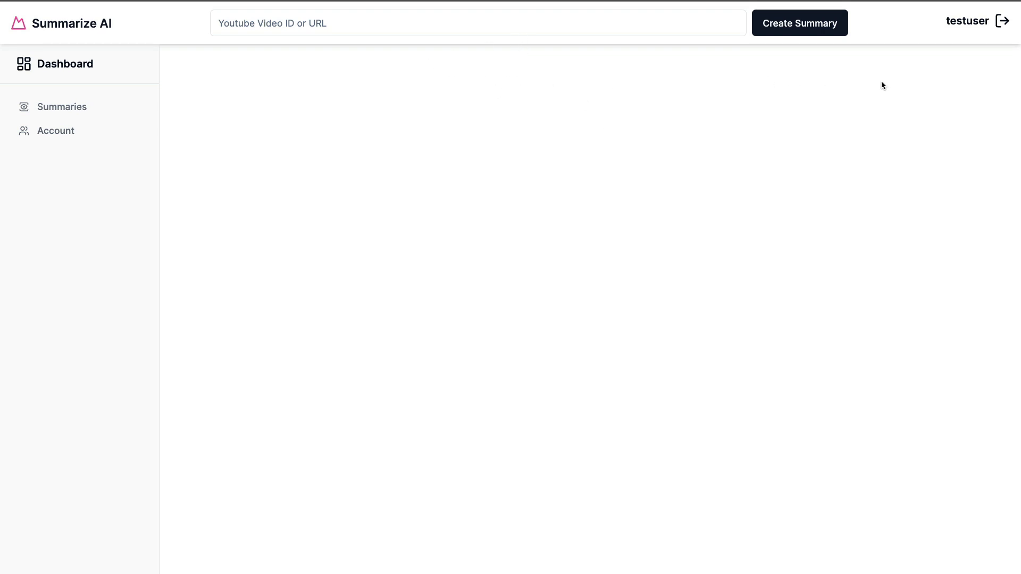
mouse_move(775, 110)
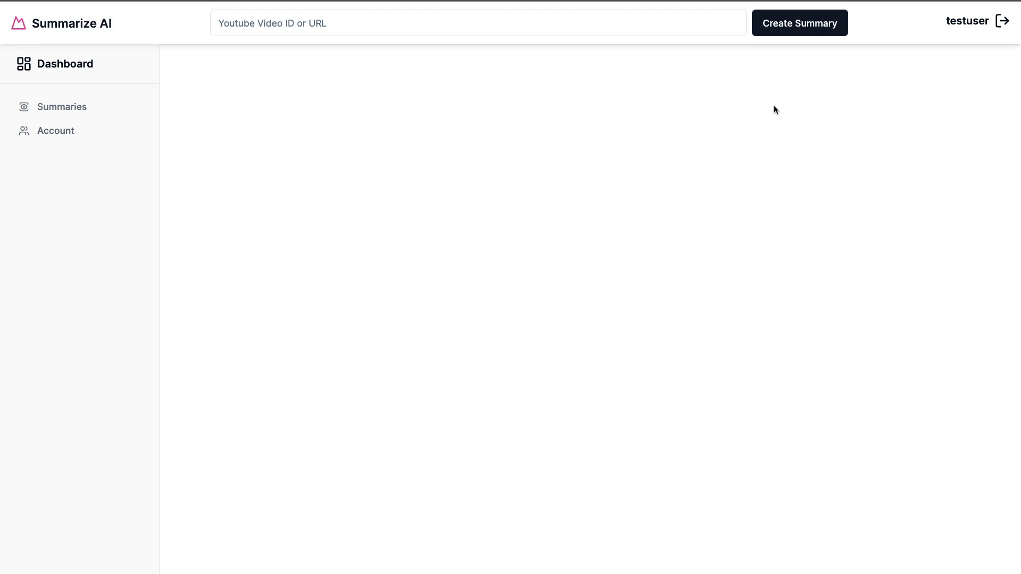
click(455, 23)
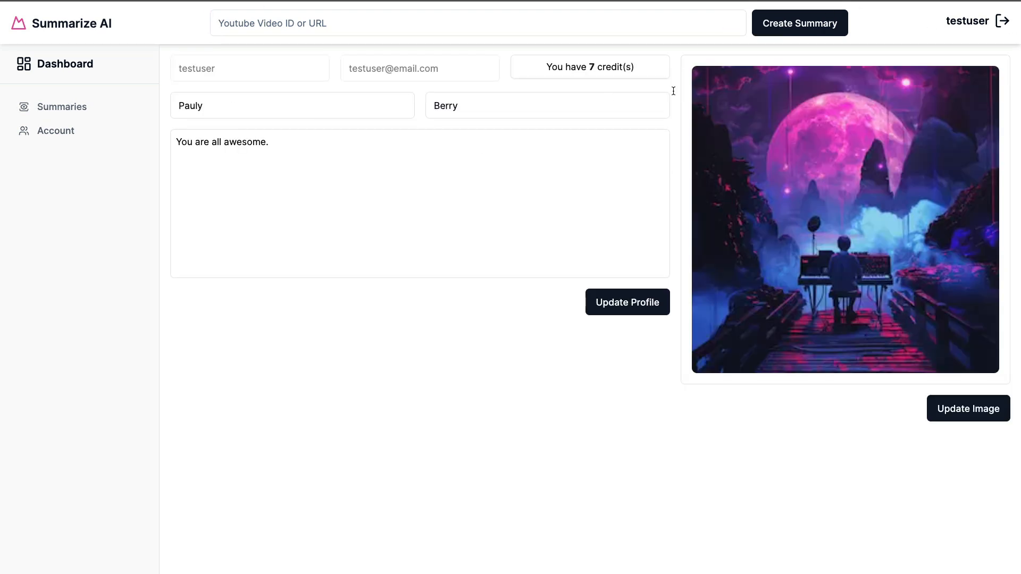
mouse_move(188, 72)
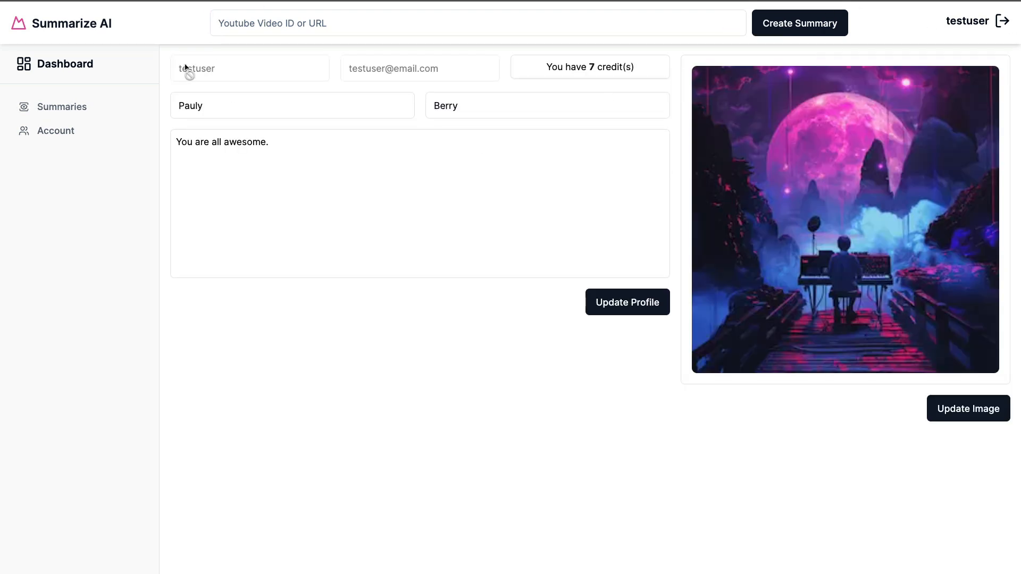
text(https://www.youtube.com/watch?v=SlLbZ3sn5k0)
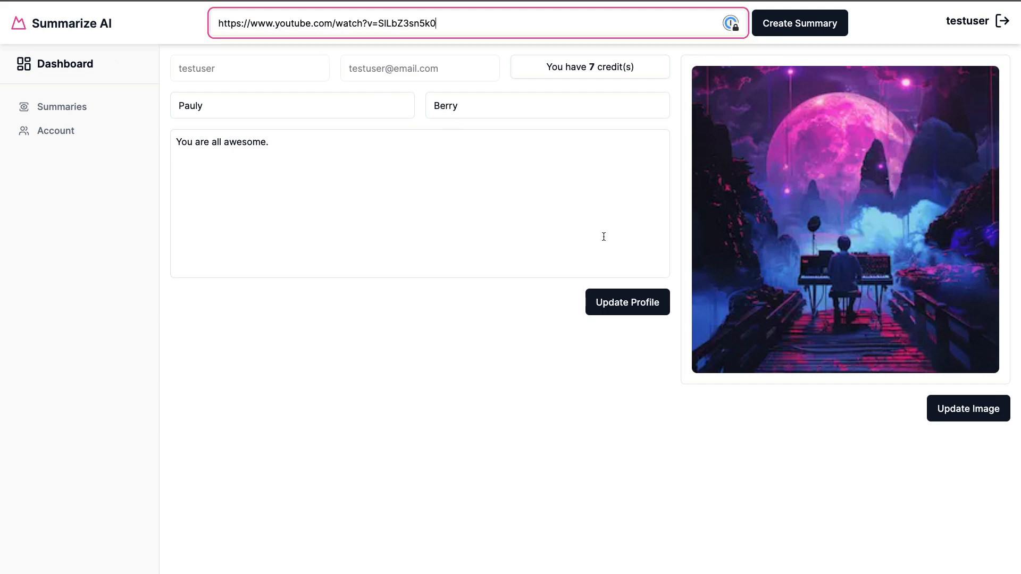
click(800, 23)
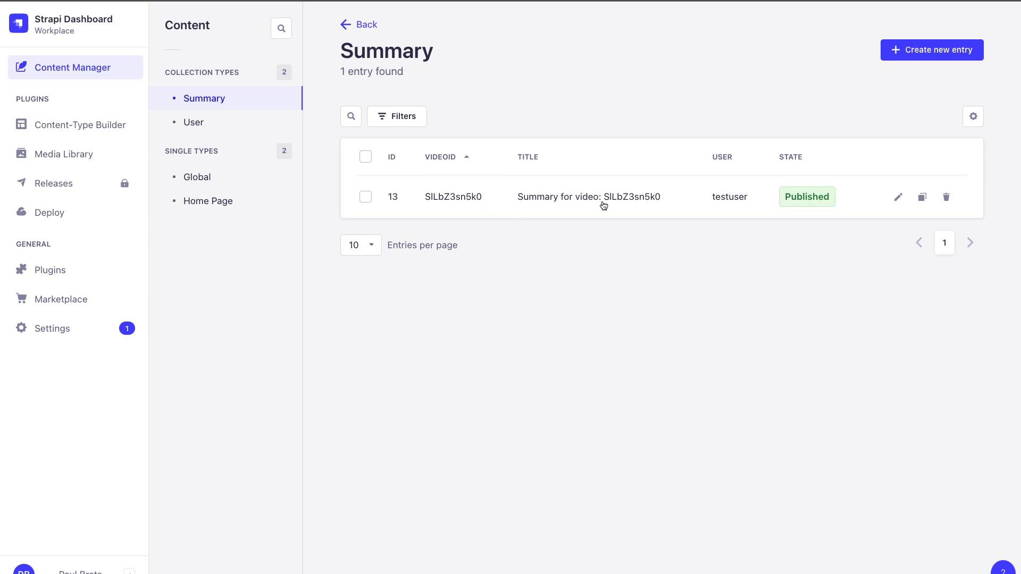
mouse_move(733, 202)
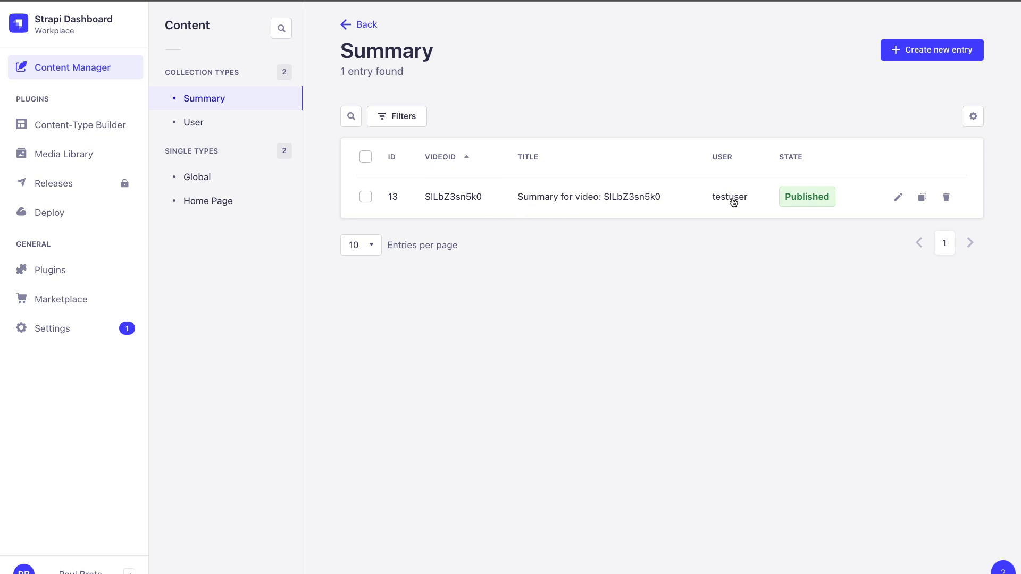
mouse_move(745, 200)
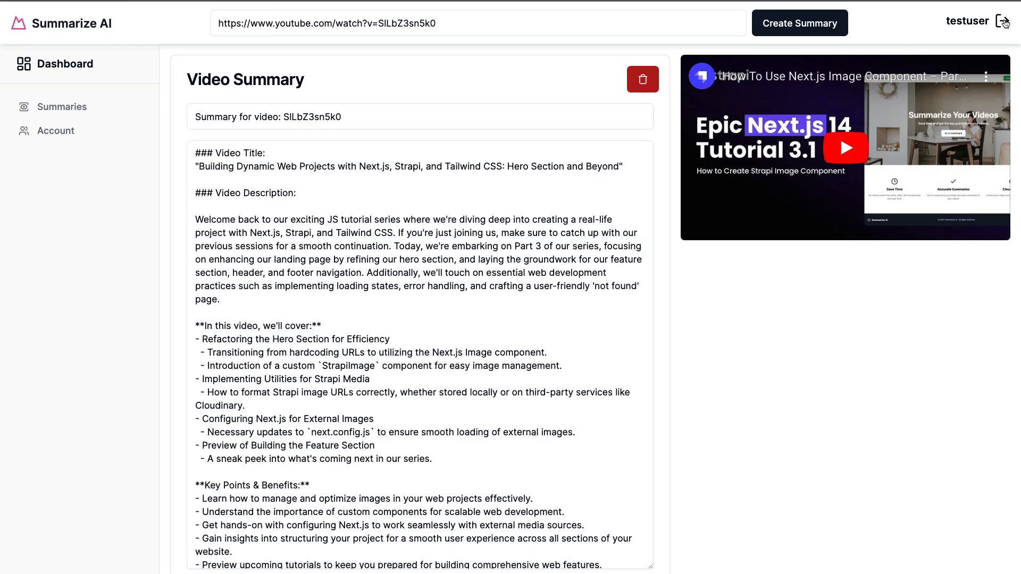
- Log out, sign in as otheruser, open the SlLbZ3sn5k0 summary and delete it
click(1007, 21)
text(o)
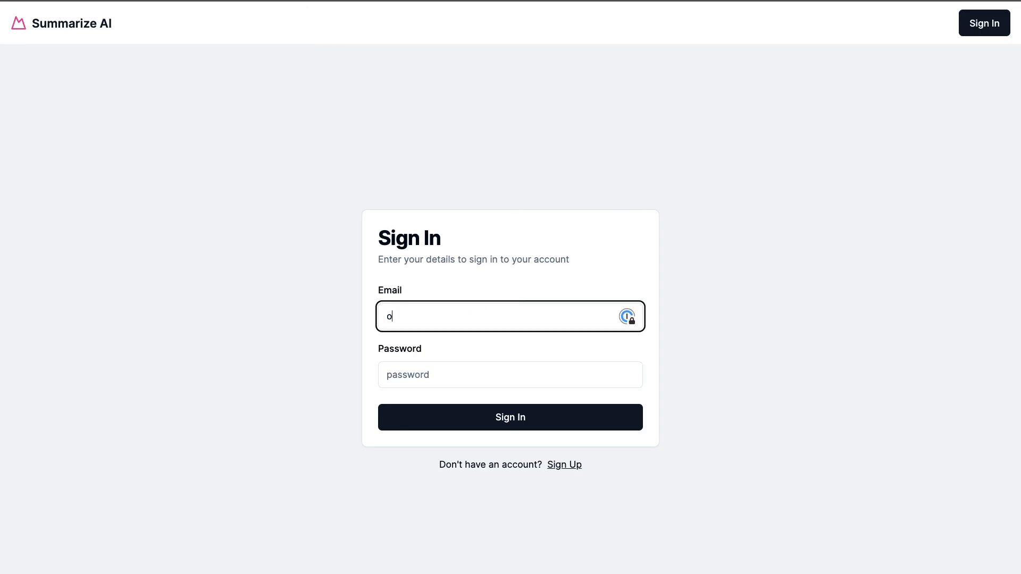
click(510, 417)
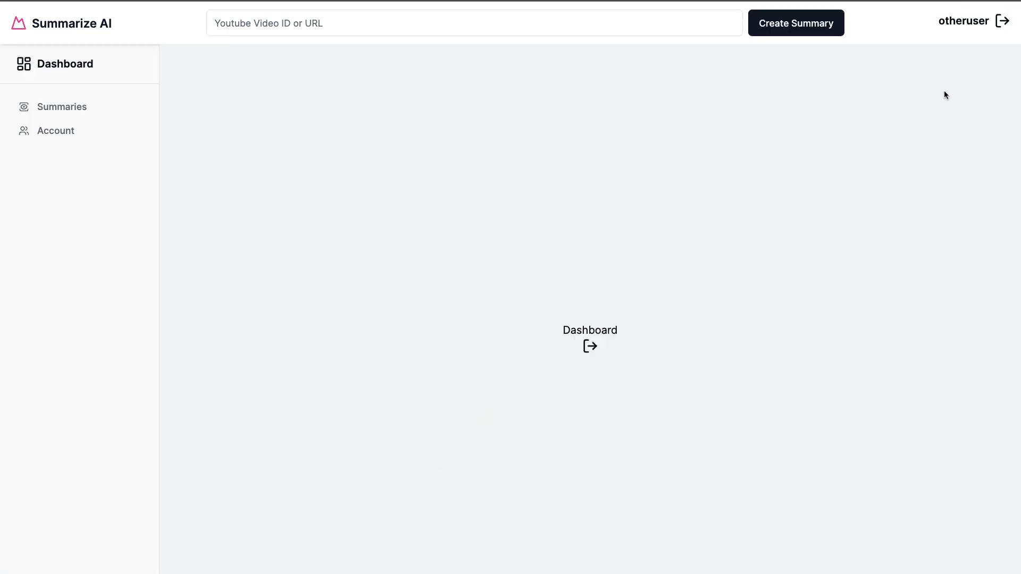
click(796, 23)
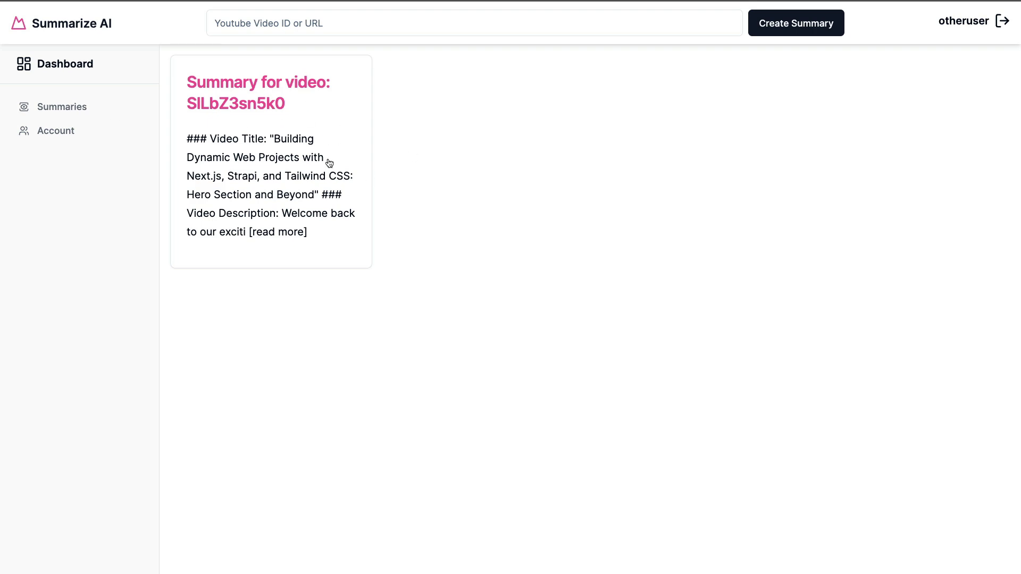
mouse_move(289, 131)
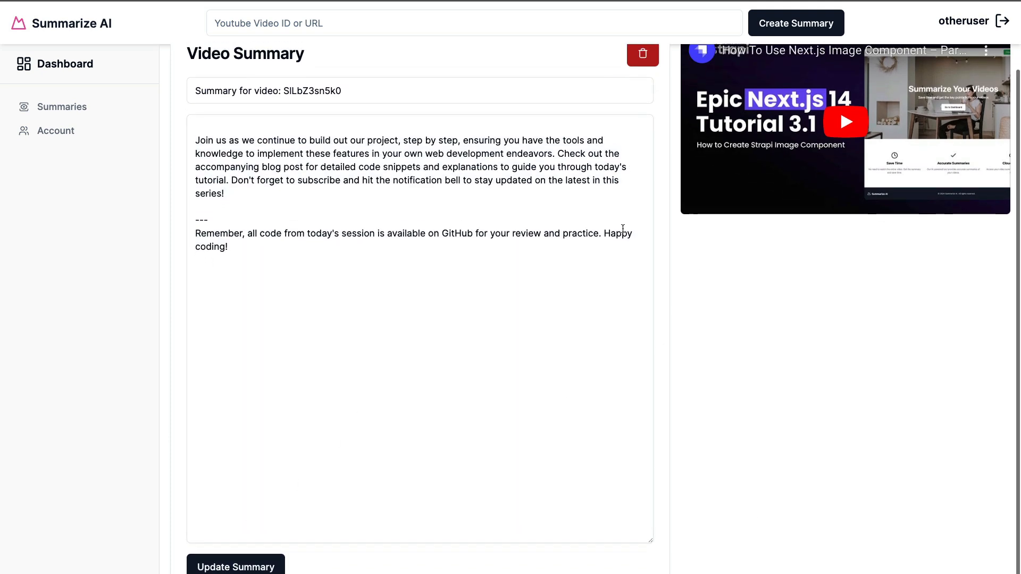
click(641, 53)
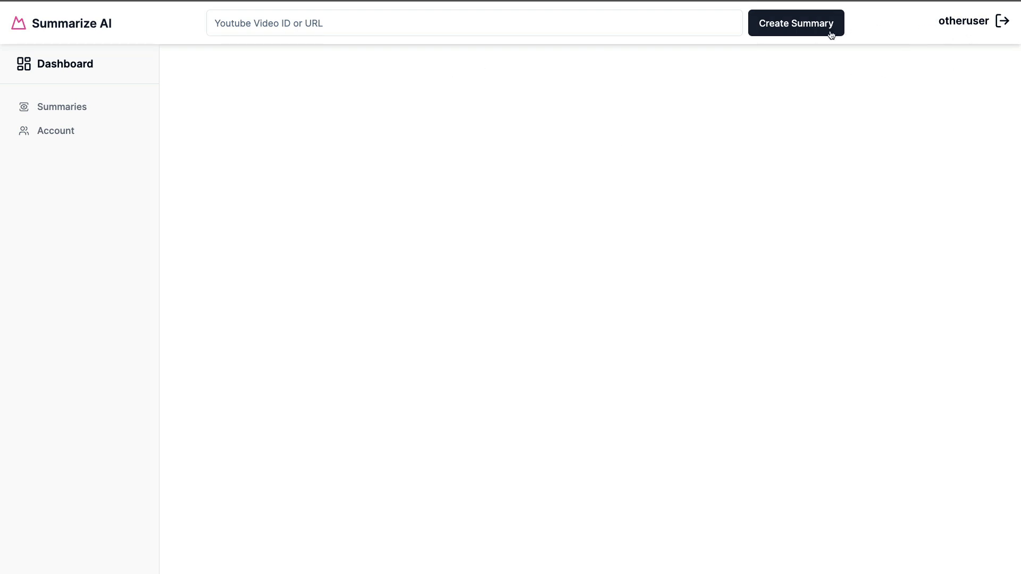
mouse_move(263, 123)
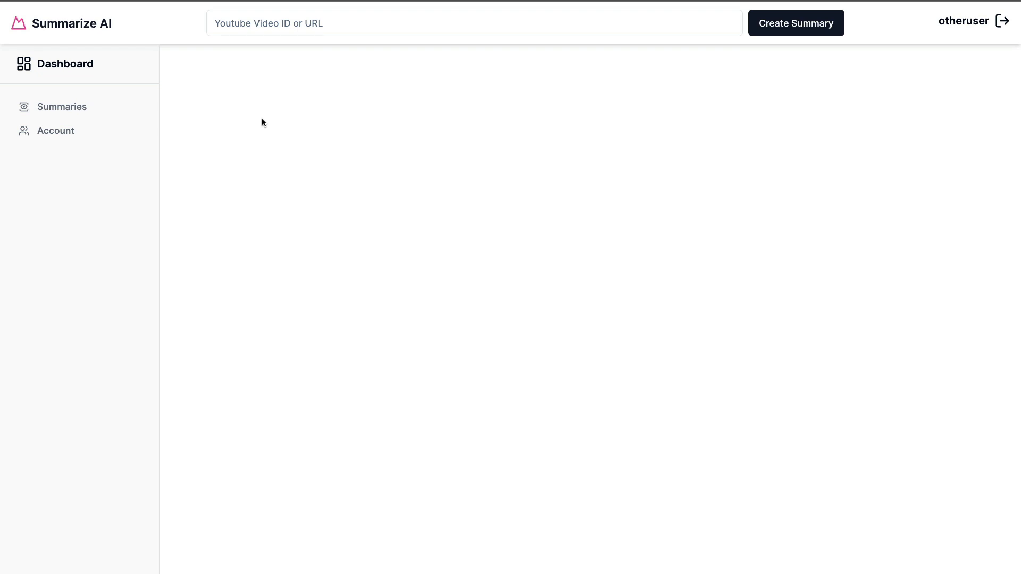
mouse_move(398, 161)
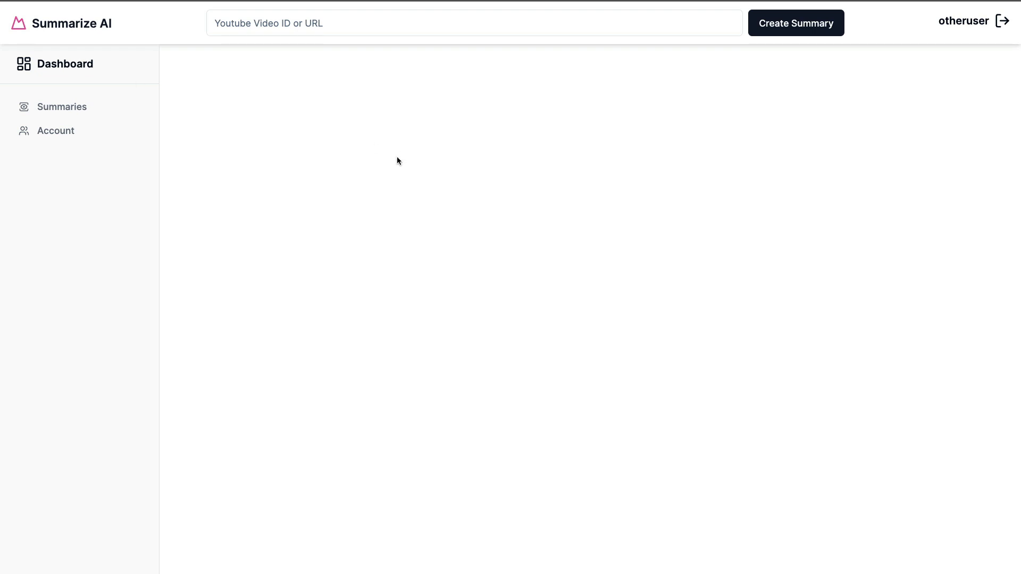
mouse_move(290, 134)
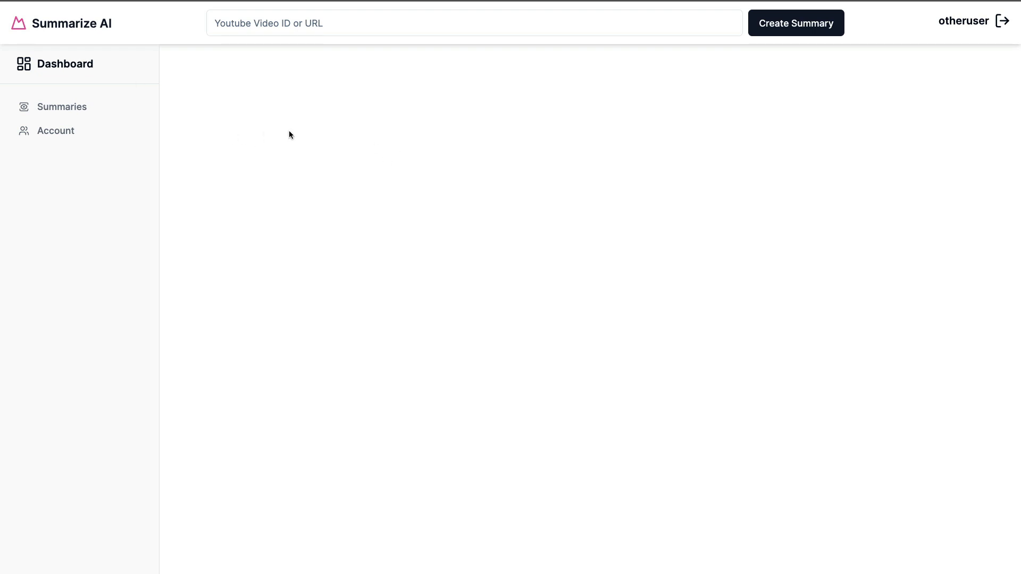
mouse_move(287, 136)
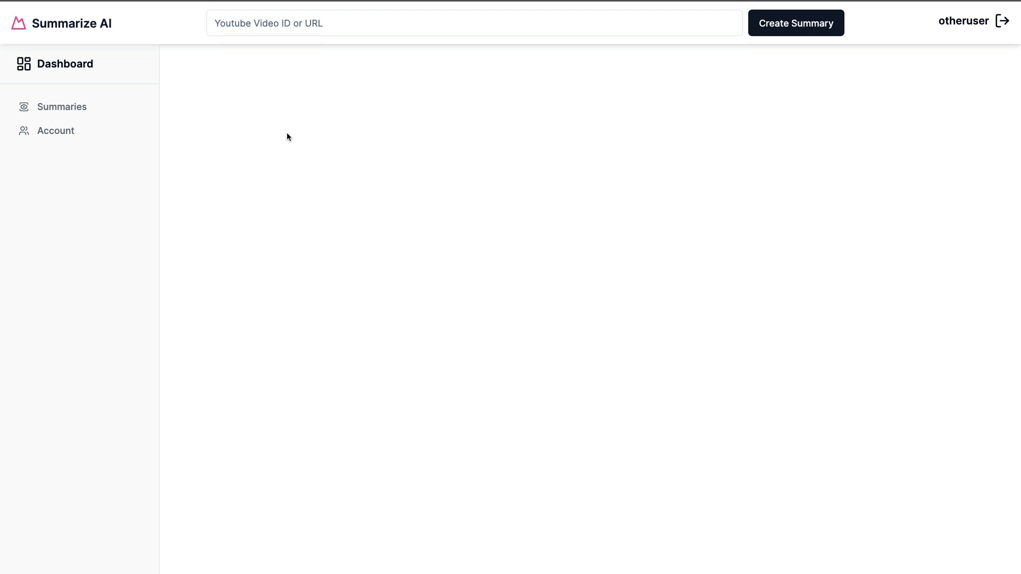
mouse_move(279, 131)
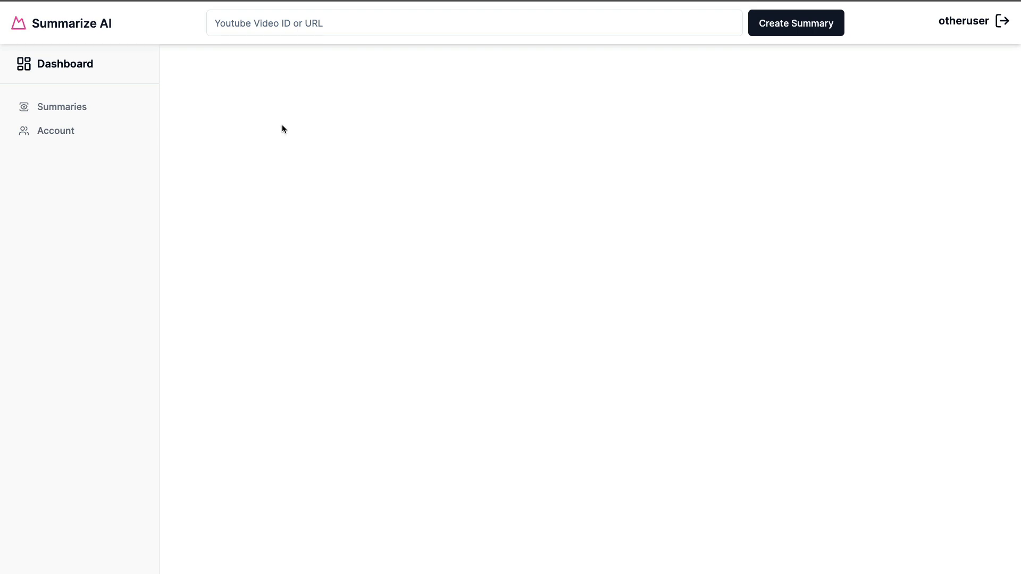
mouse_move(261, 131)
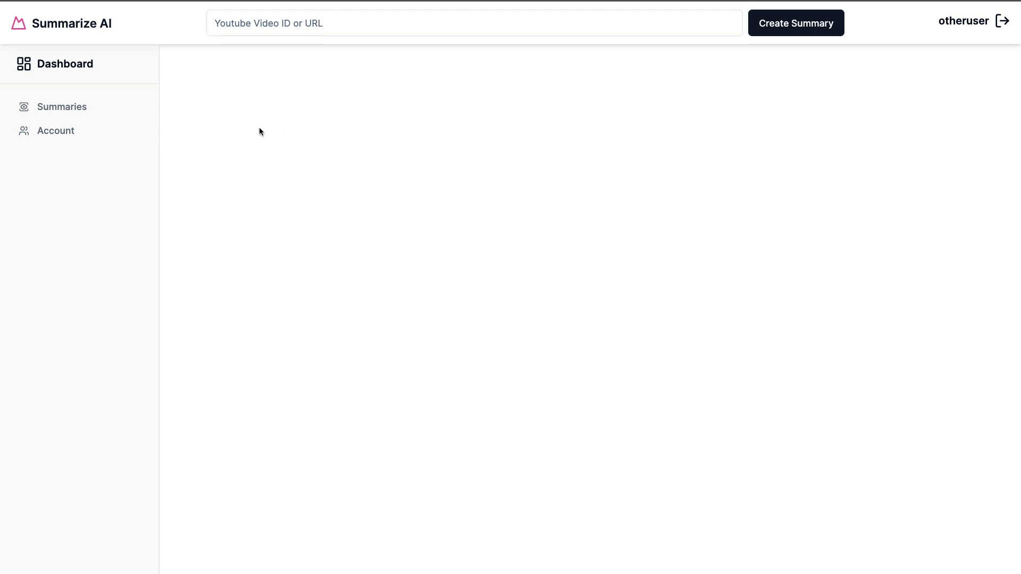